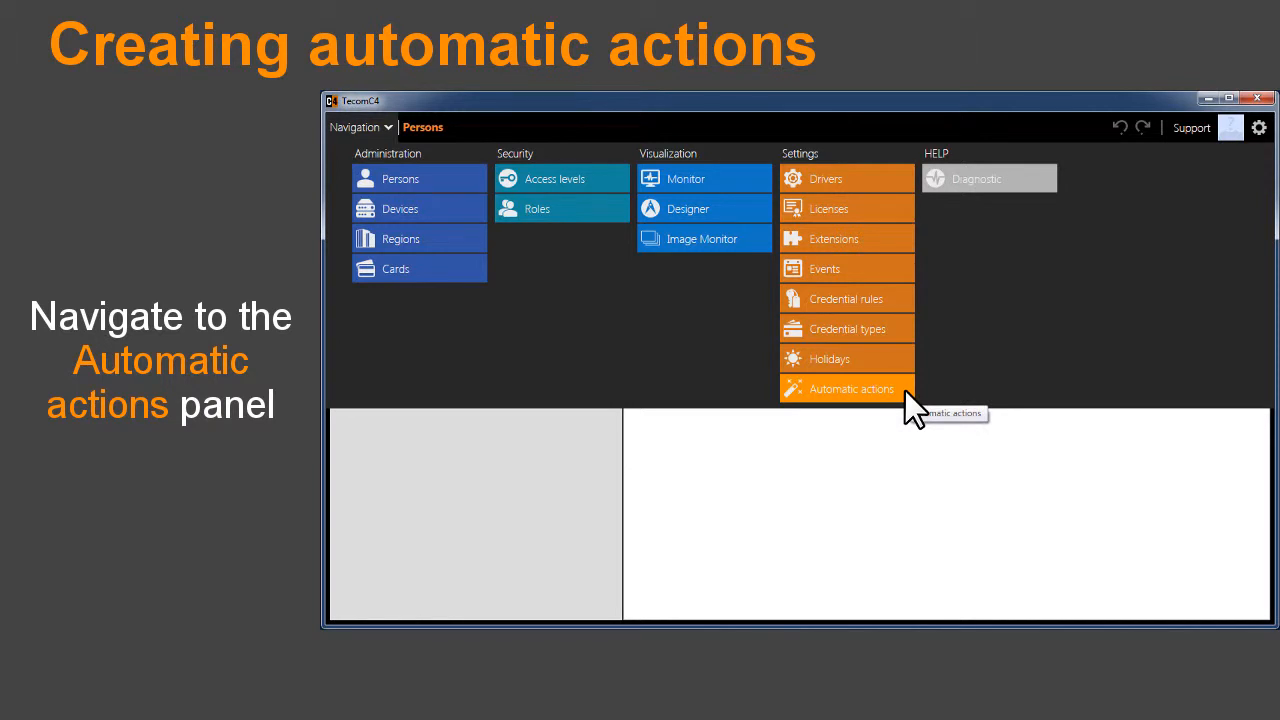
# - Add a new automatic action and name it 'Access denied camera popup'
pyautogui.click(852, 388)
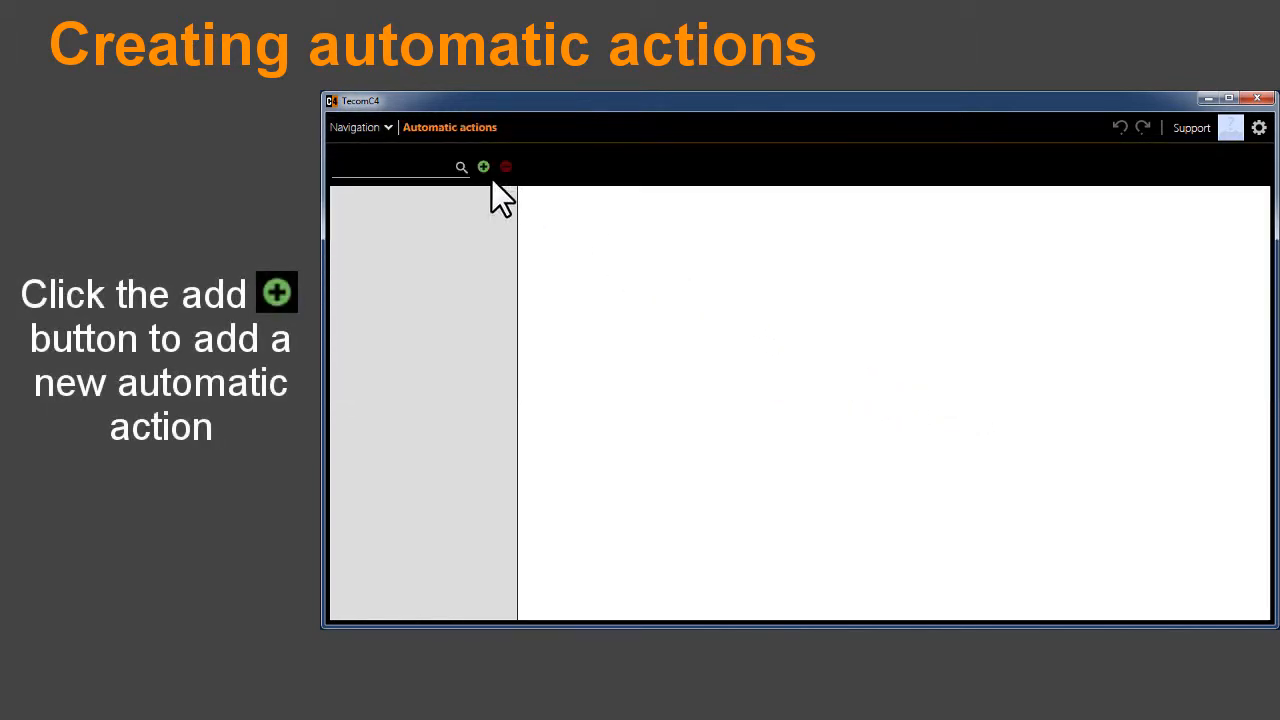
pyautogui.click(484, 168)
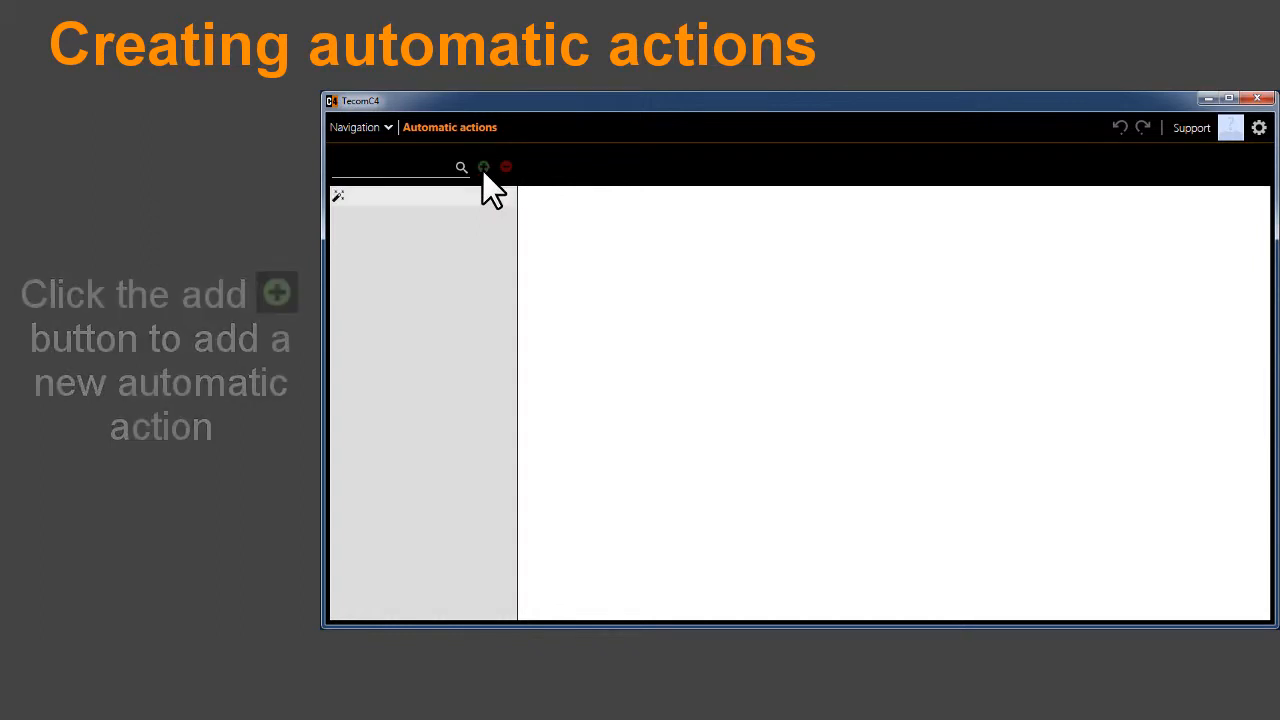
pyautogui.click(484, 168)
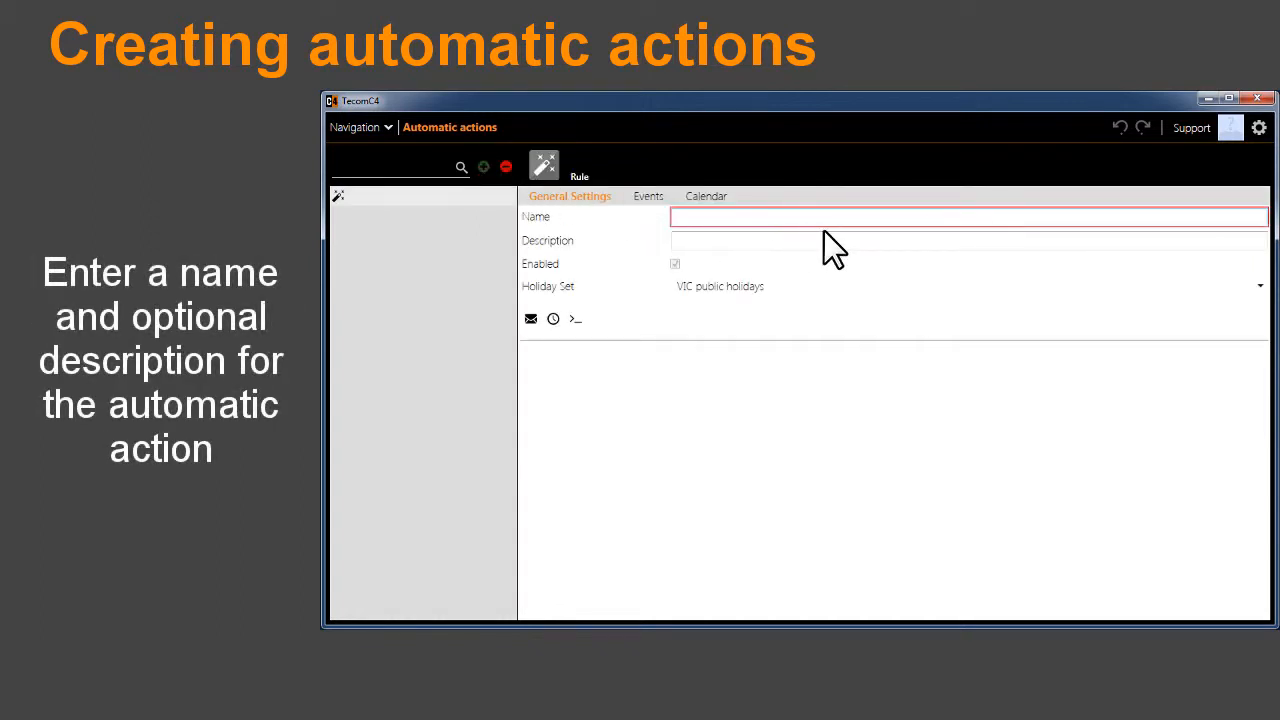
pyautogui.write('Access')
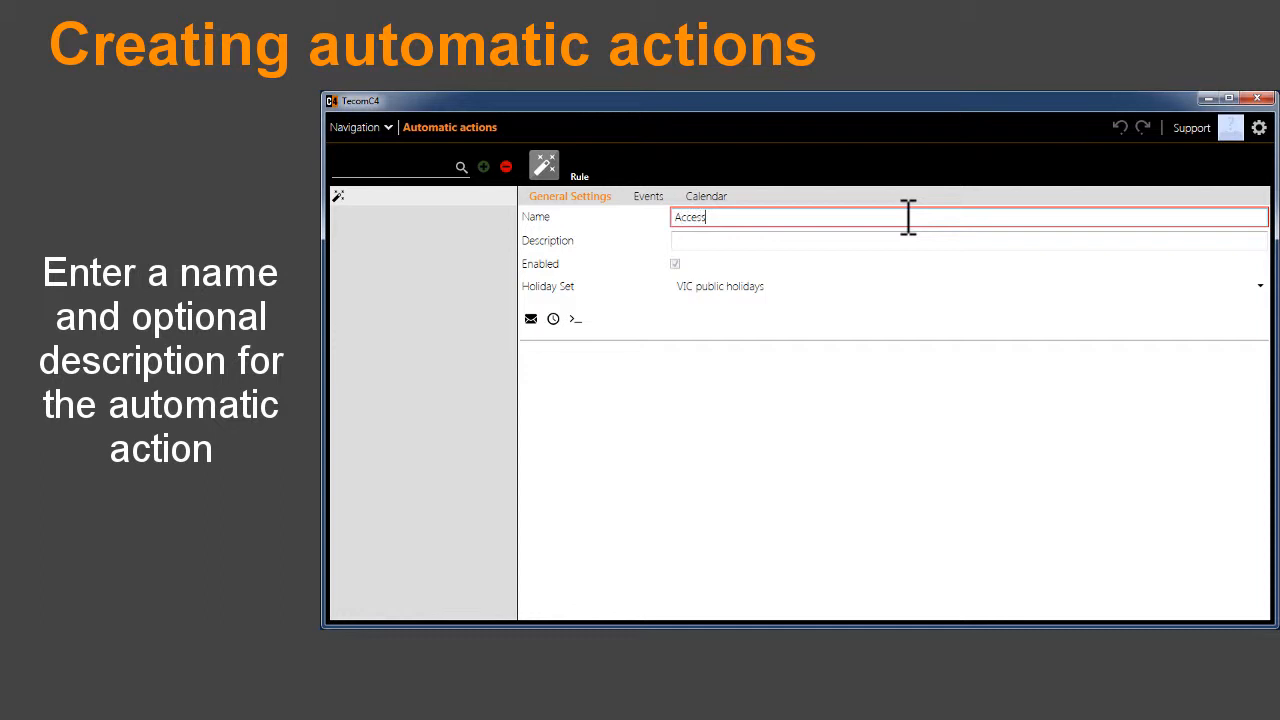
pyautogui.write('denied camera popup')
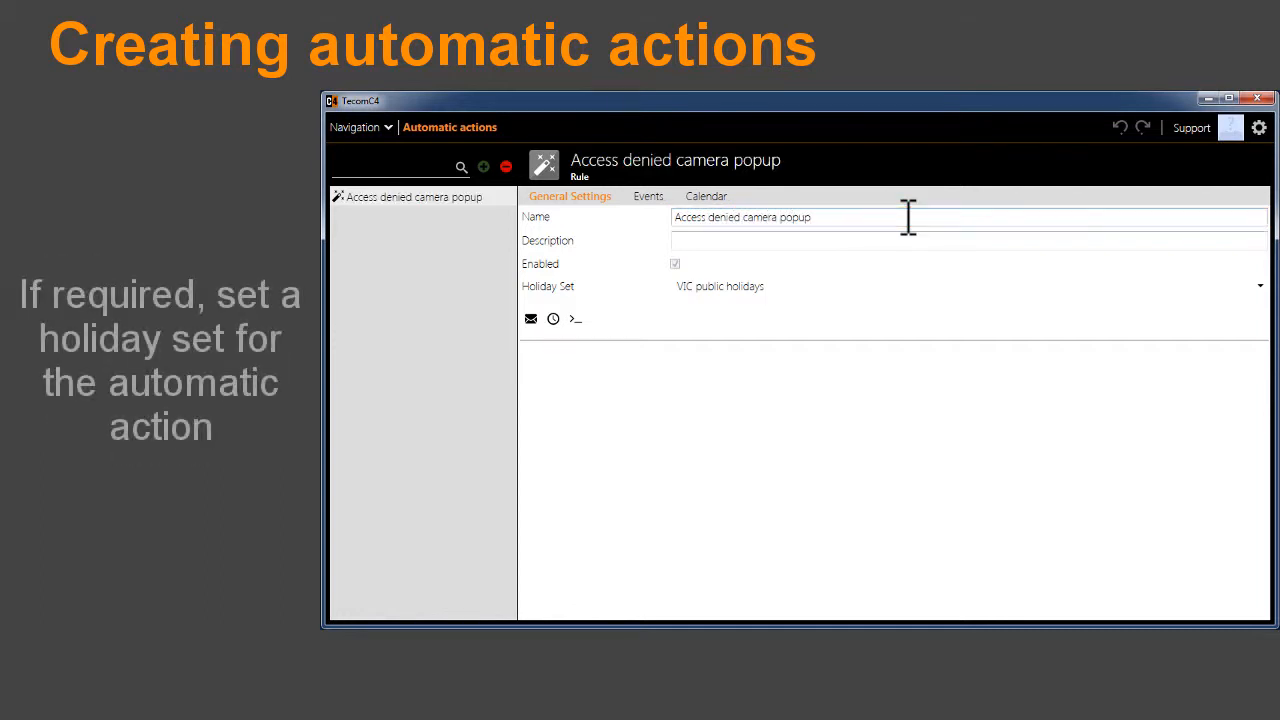
pyautogui.moveTo(876, 284)
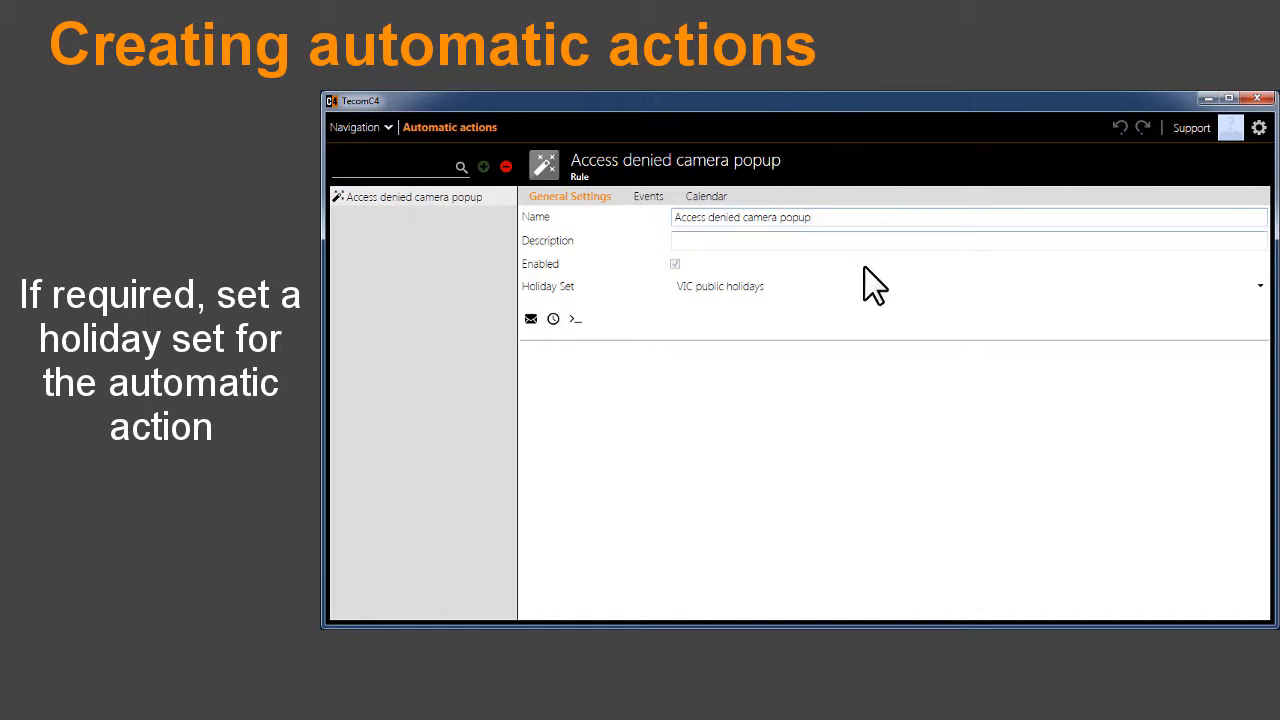
# - Keep VIC public holidays as the rule's holiday set
pyautogui.click(1258, 286)
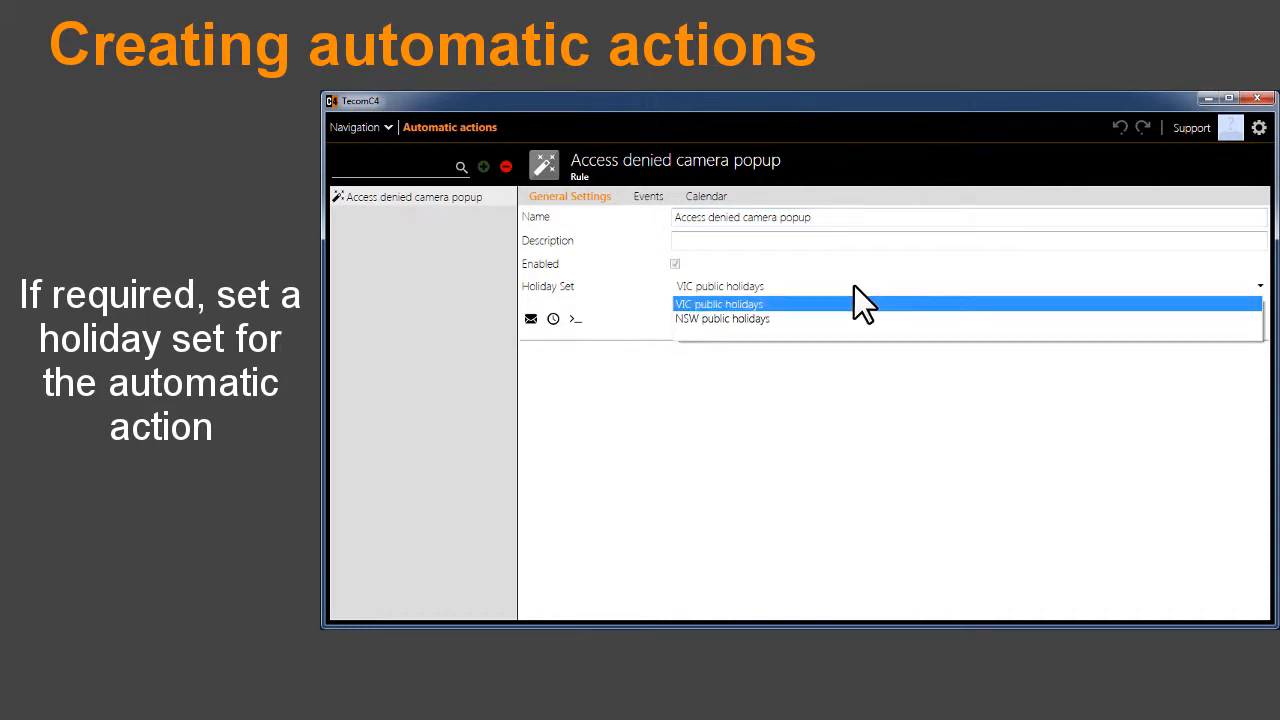
pyautogui.click(718, 304)
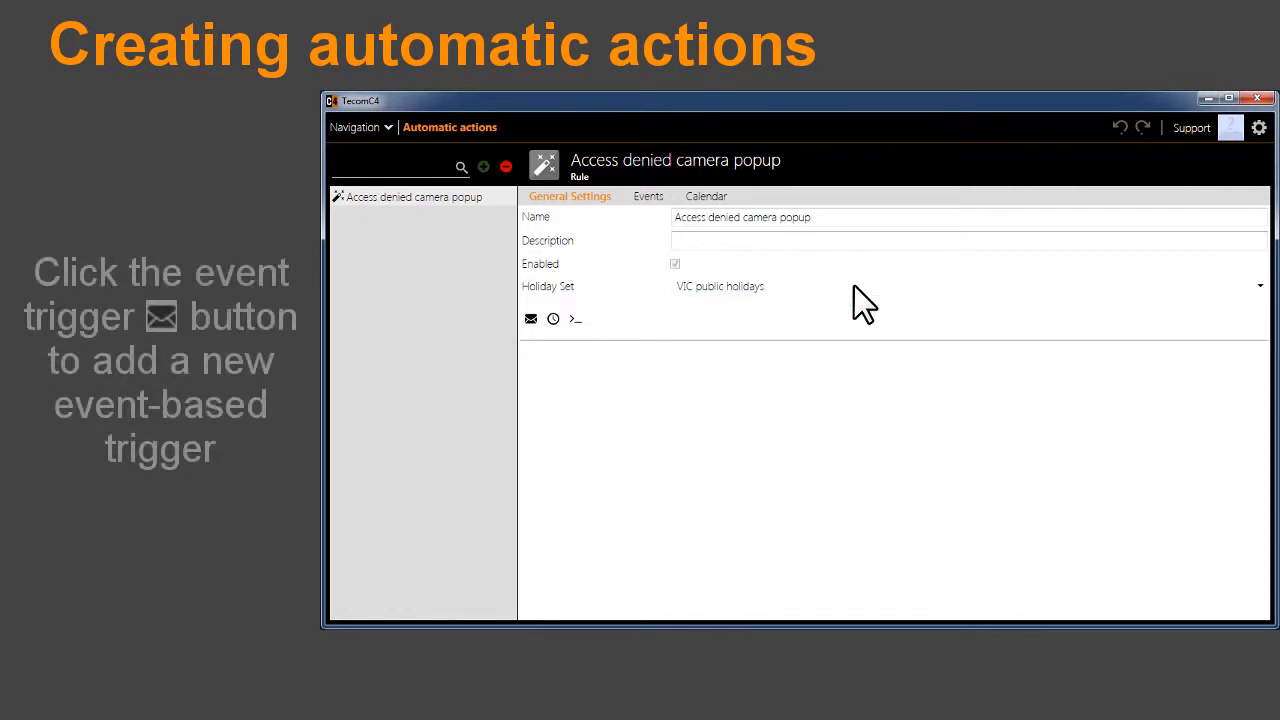
pyautogui.moveTo(558, 324)
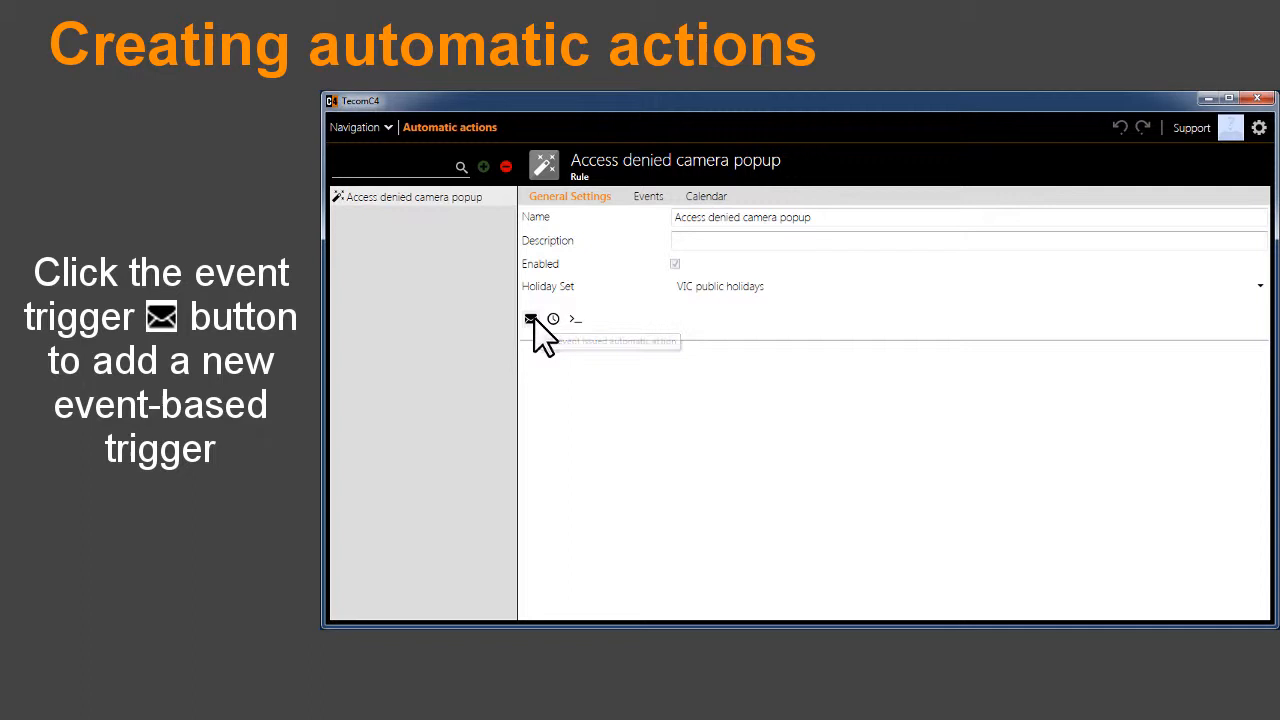
# - Add an event trigger set to Access denied for the camera popup rule
pyautogui.click(532, 320)
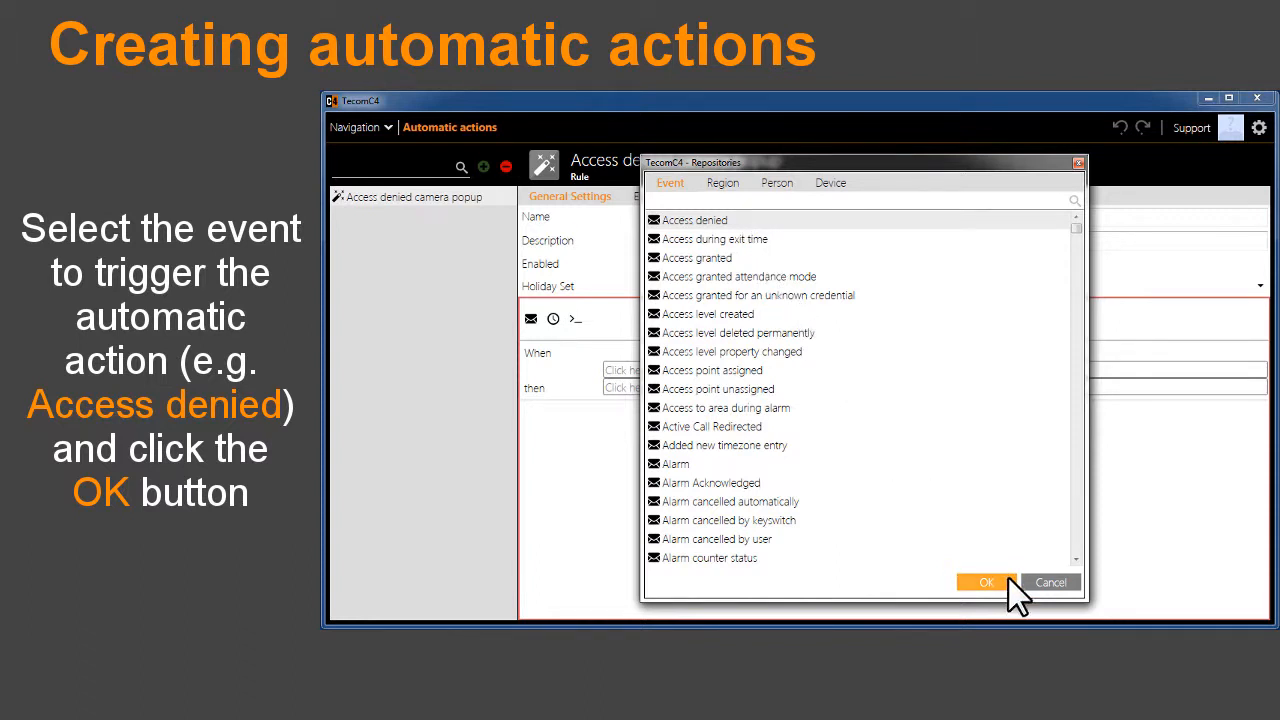
pyautogui.click(984, 582)
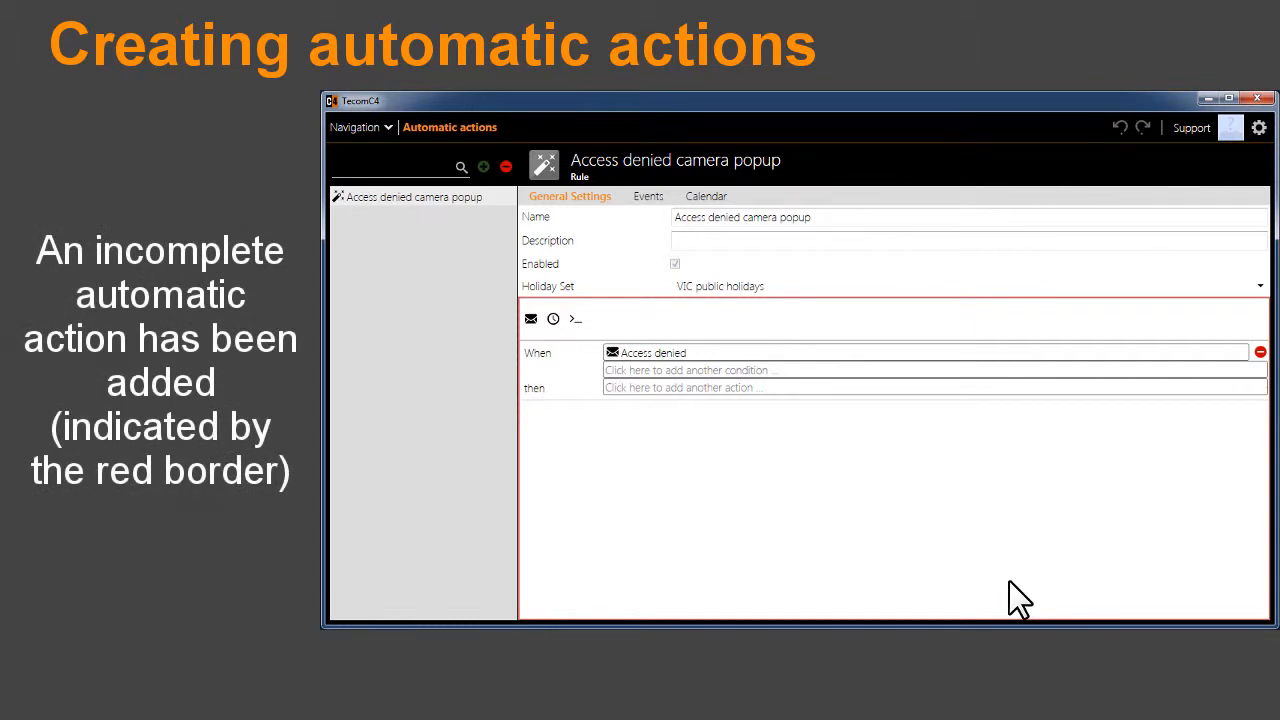
pyautogui.moveTo(976, 560)
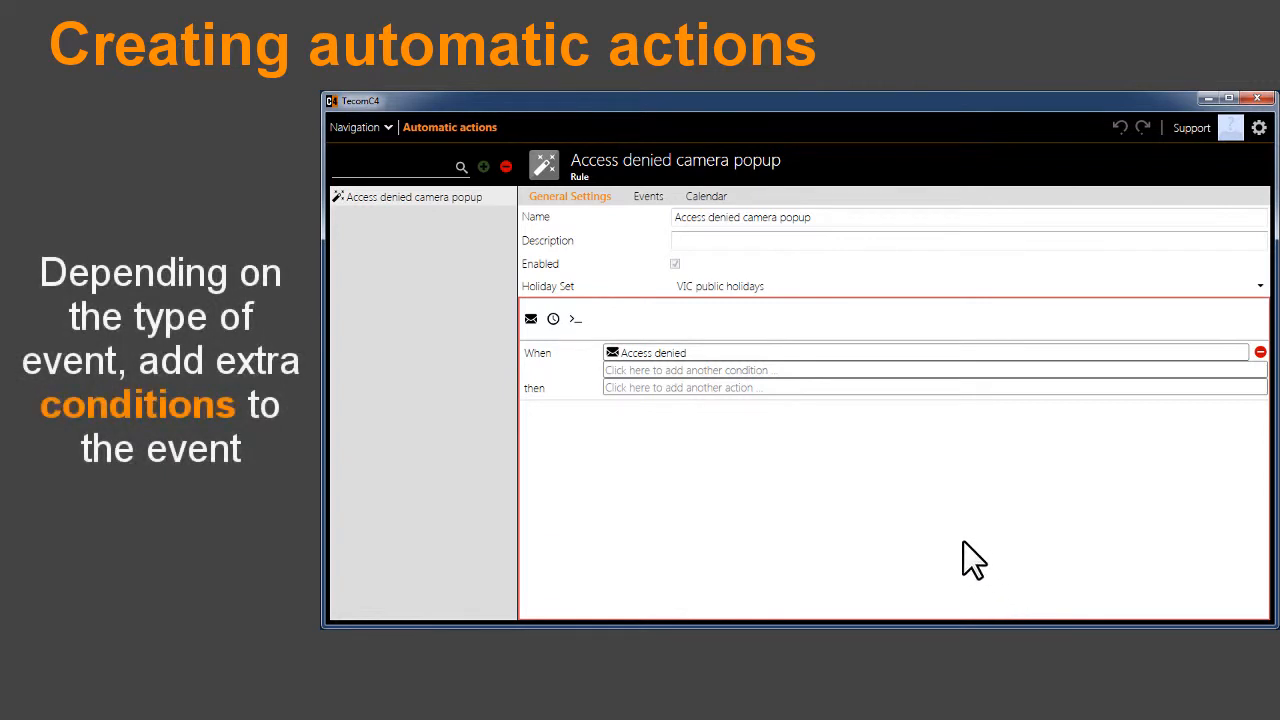
# - Add a device condition limiting the Access denied trigger to Reception under the Melbourne controller
pyautogui.click(690, 370)
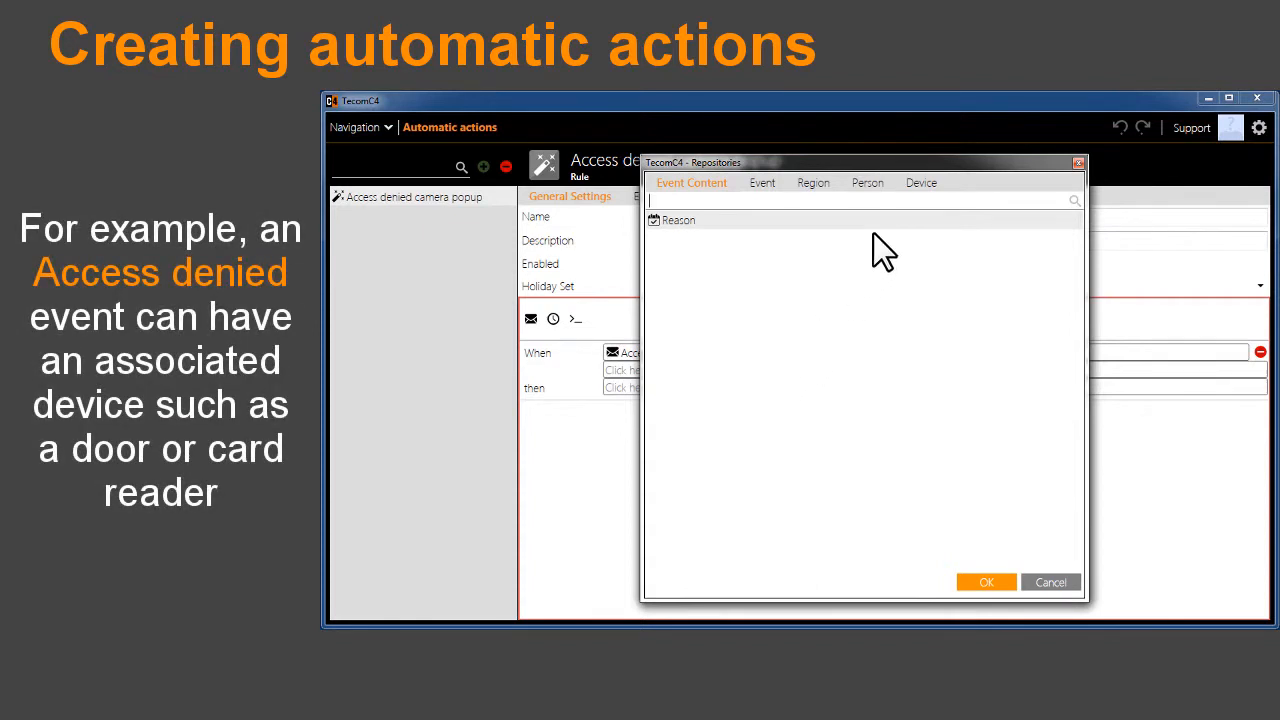
pyautogui.click(916, 182)
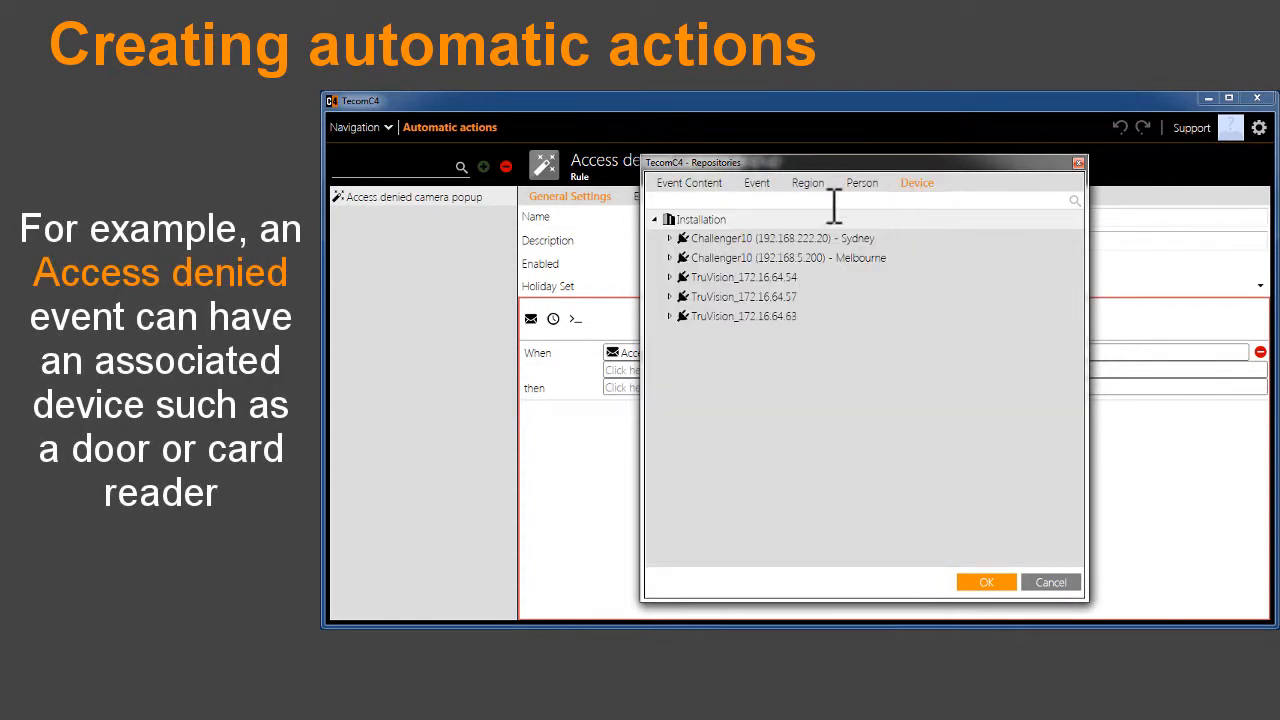
pyautogui.click(670, 256)
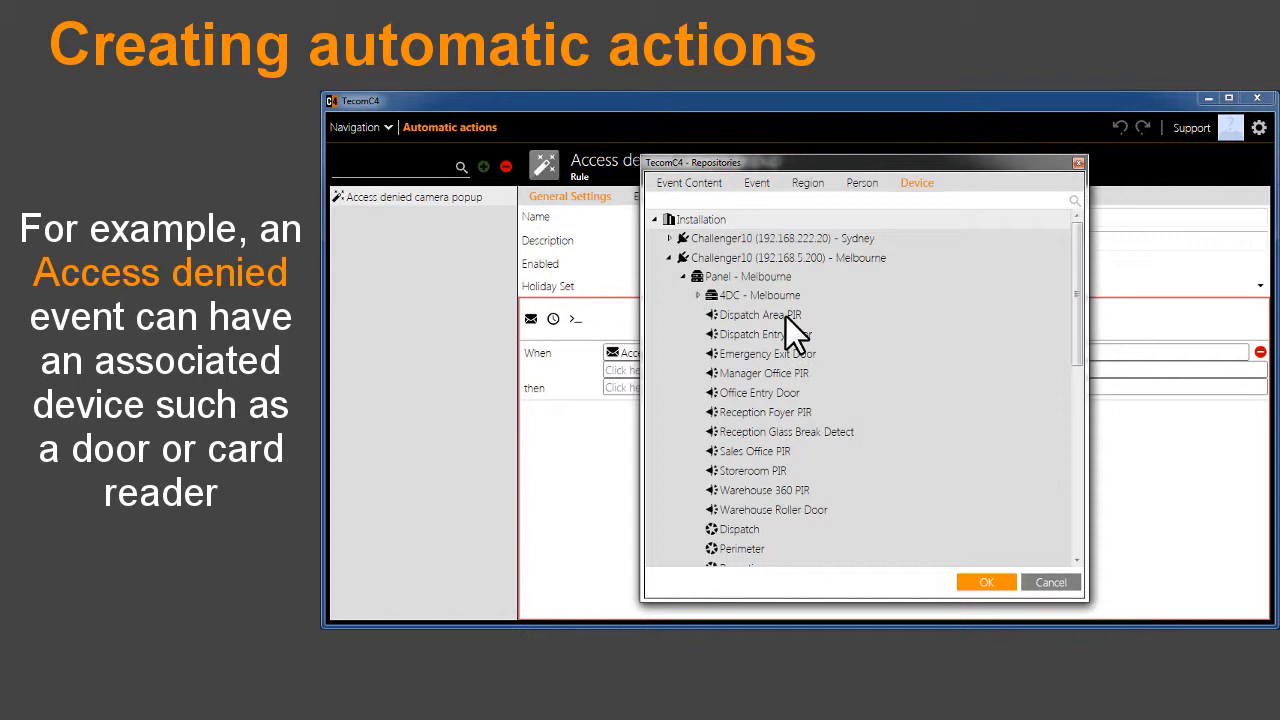
pyautogui.scroll(-3)
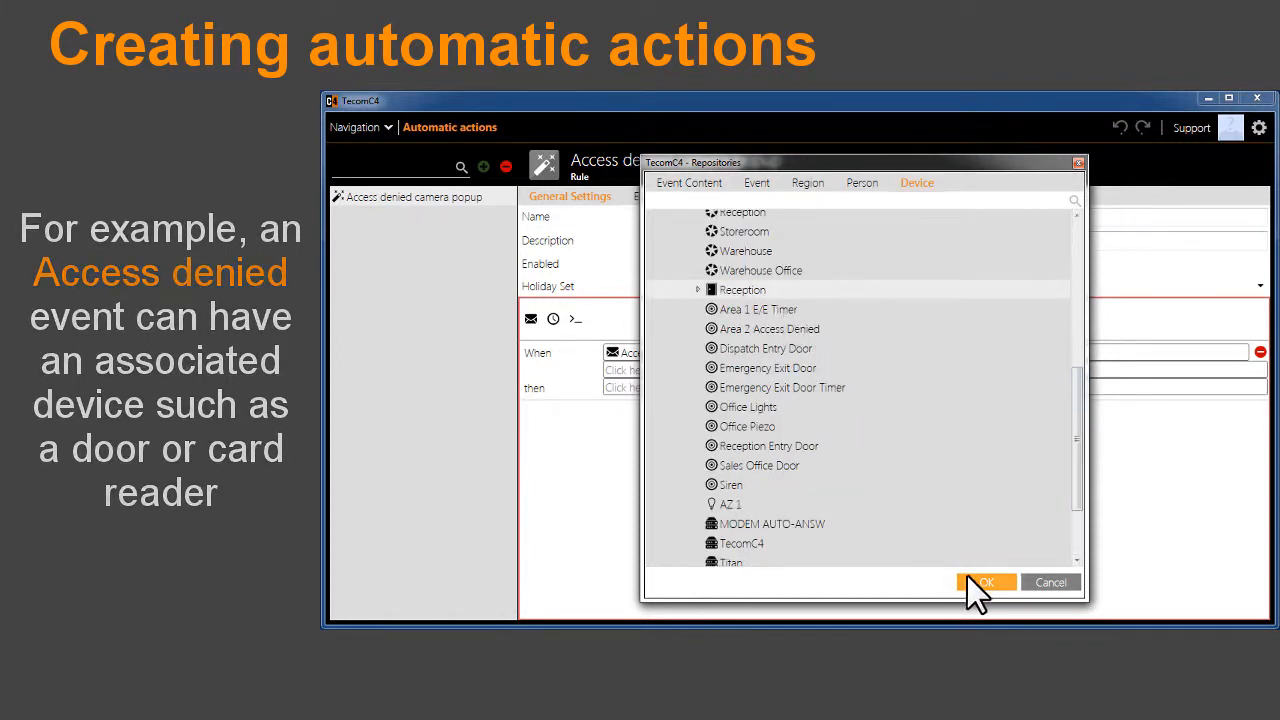
pyautogui.click(984, 582)
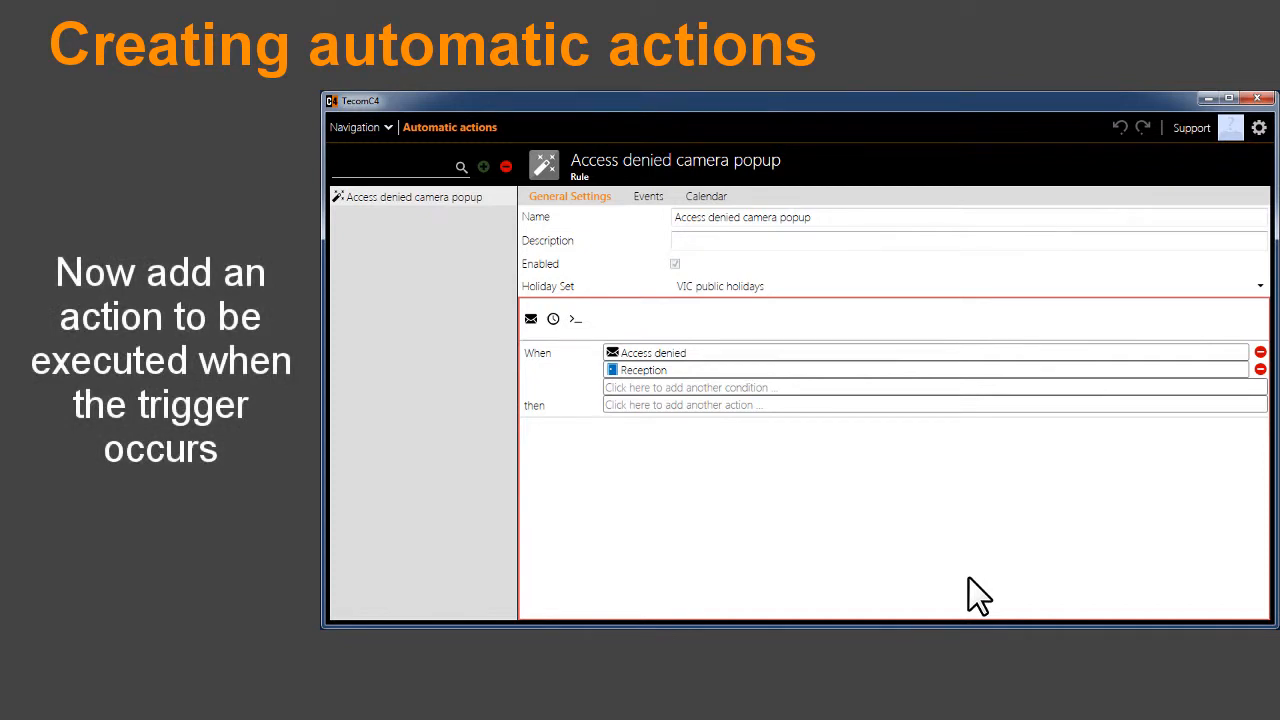
pyautogui.moveTo(750, 420)
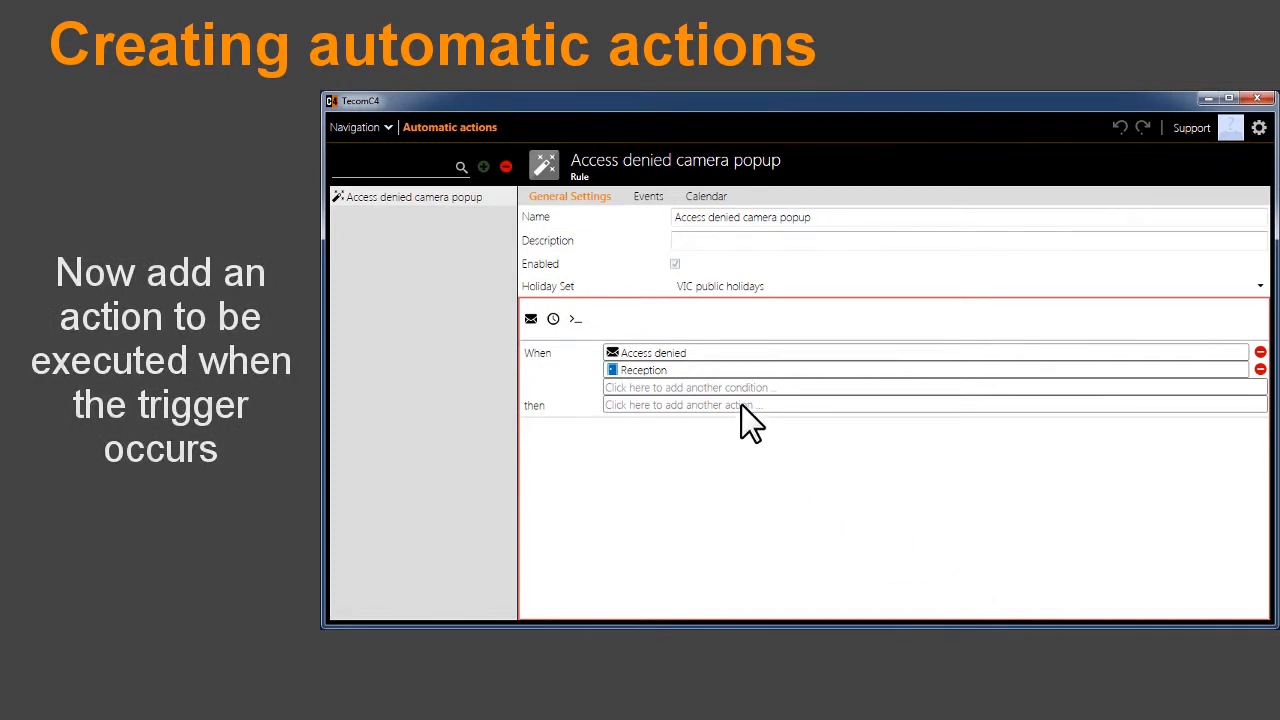
# - Add a Show On Client Computer action to the trigger
pyautogui.click(684, 404)
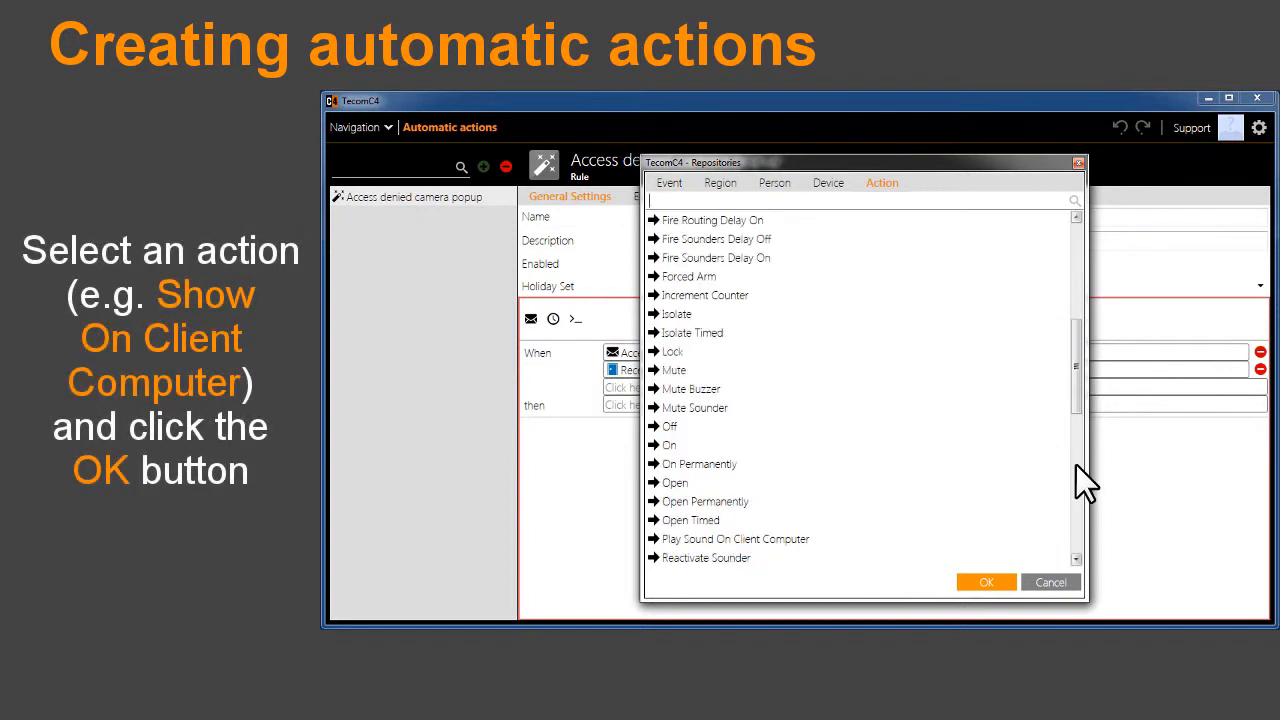
pyautogui.scroll(-3)
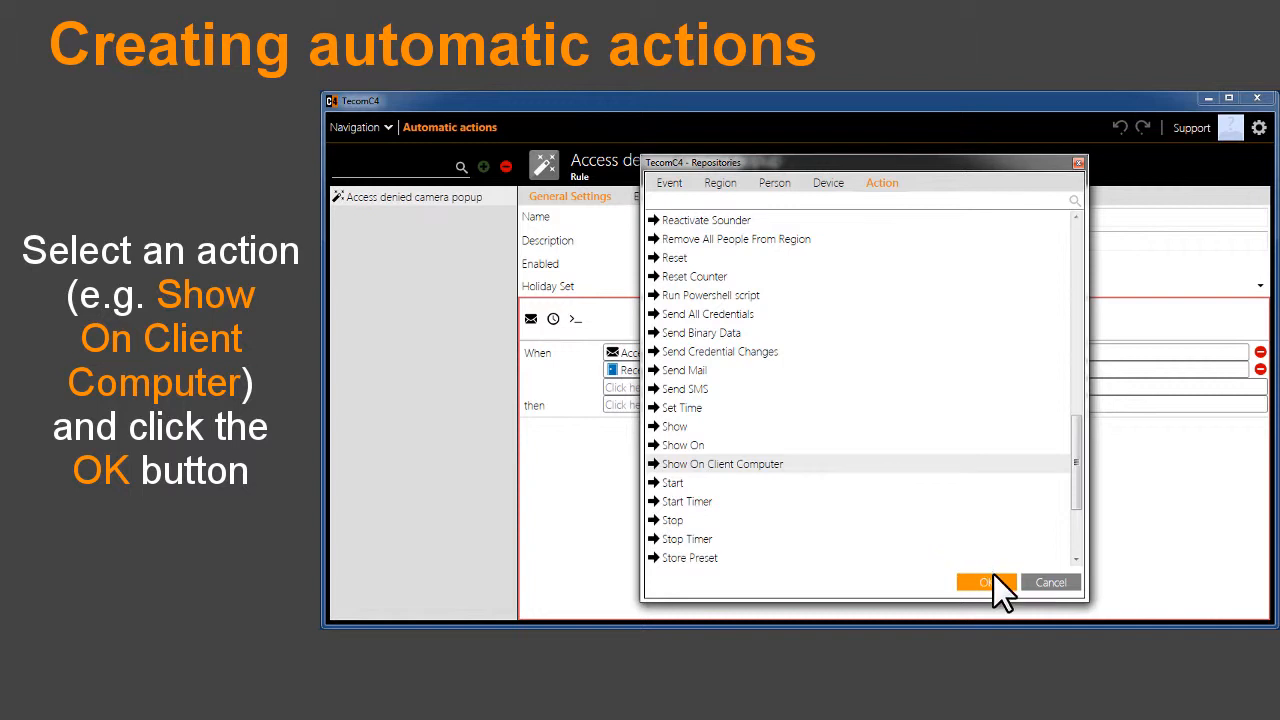
pyautogui.click(986, 582)
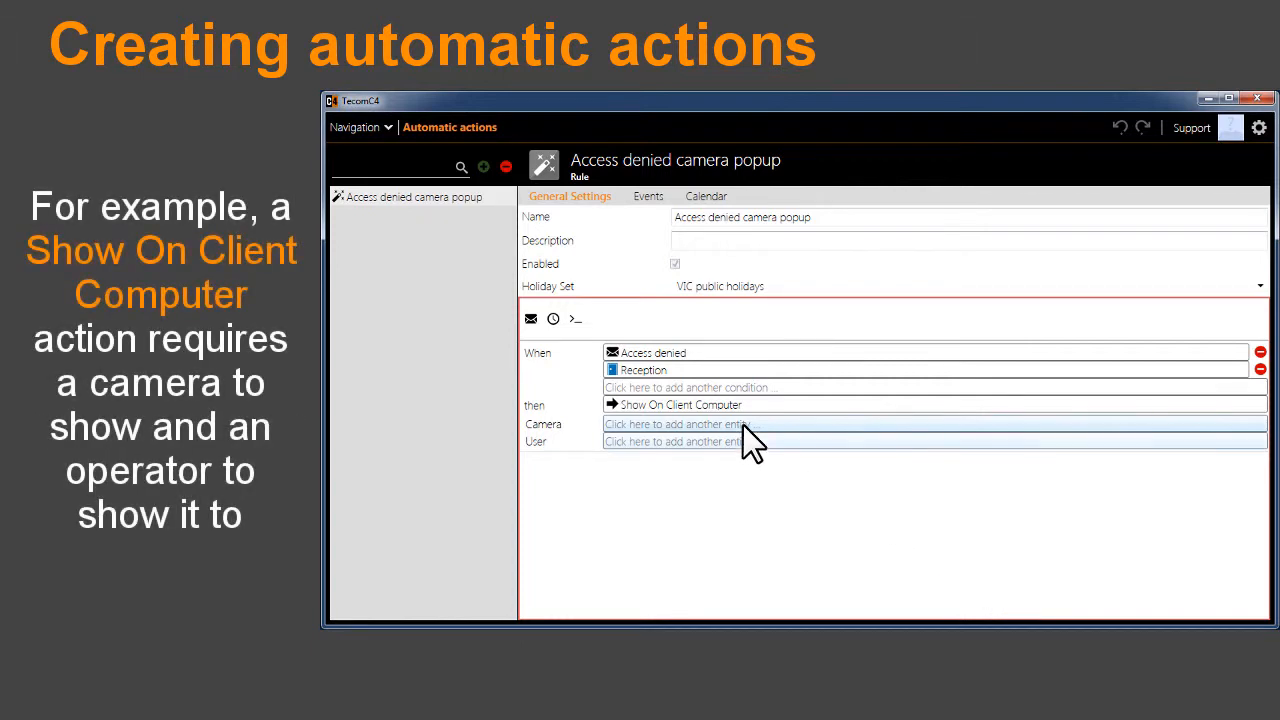
pyautogui.click(672, 424)
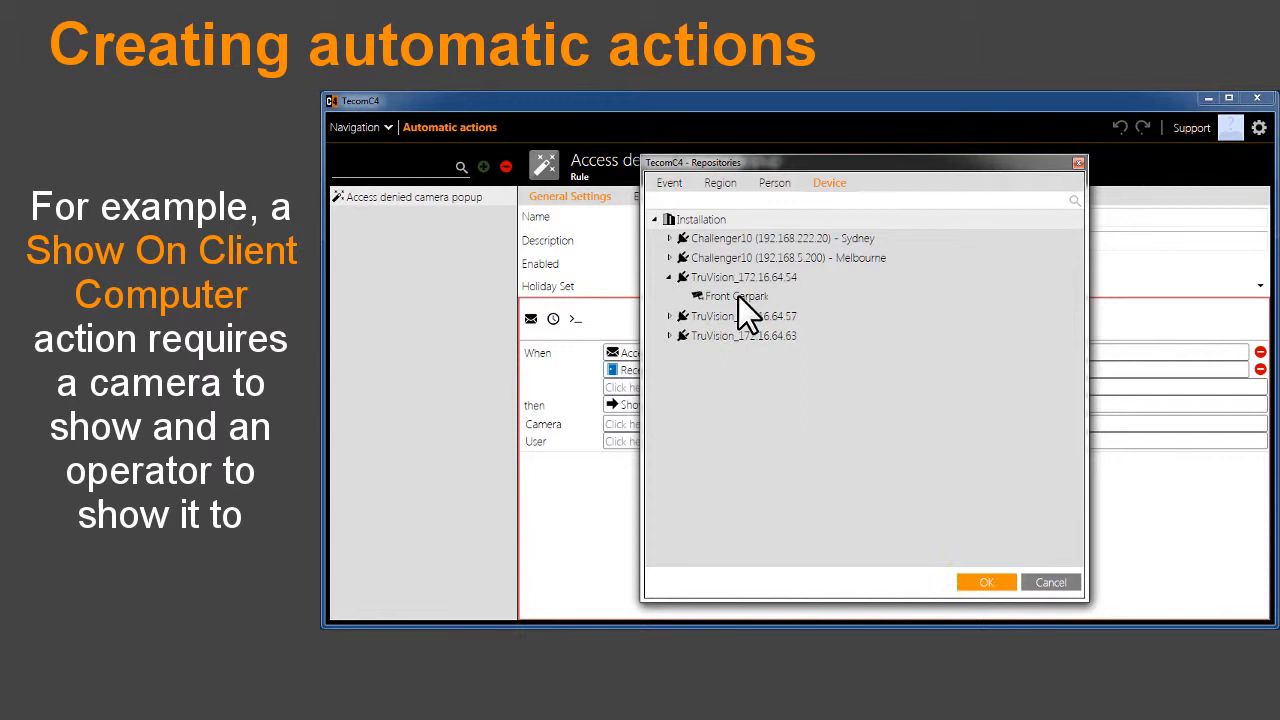
pyautogui.click(984, 582)
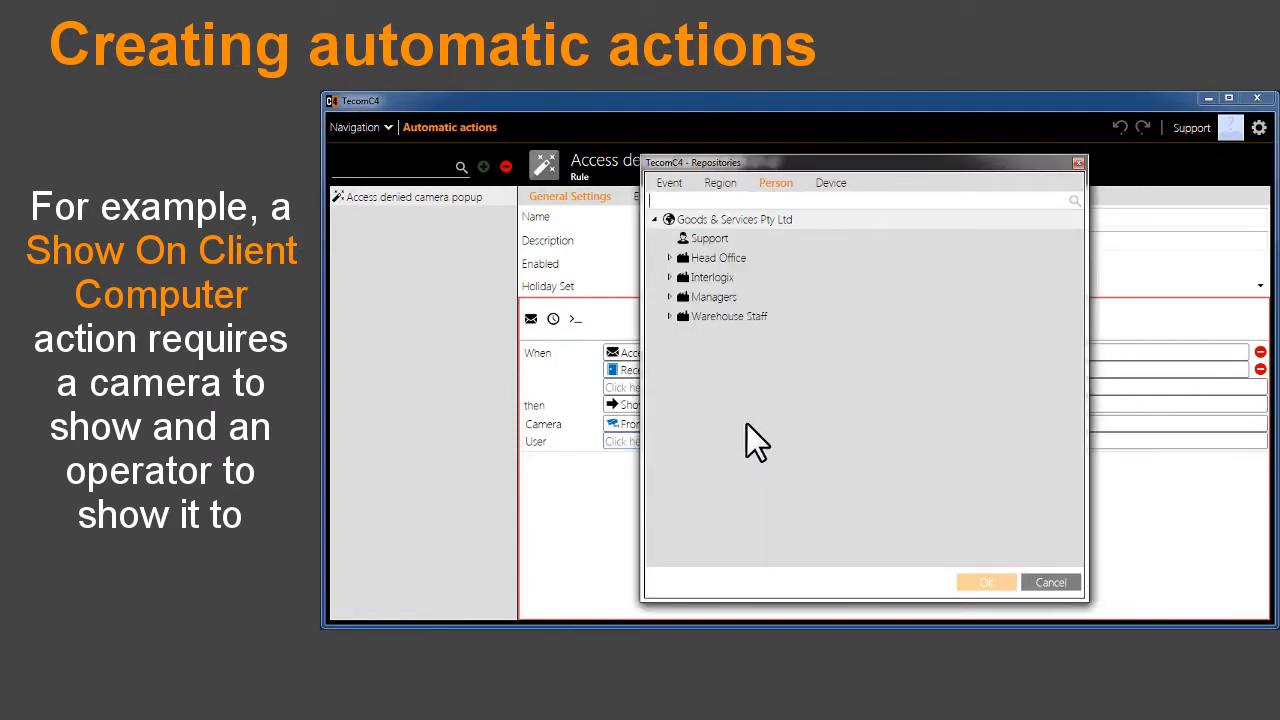
pyautogui.click(672, 296)
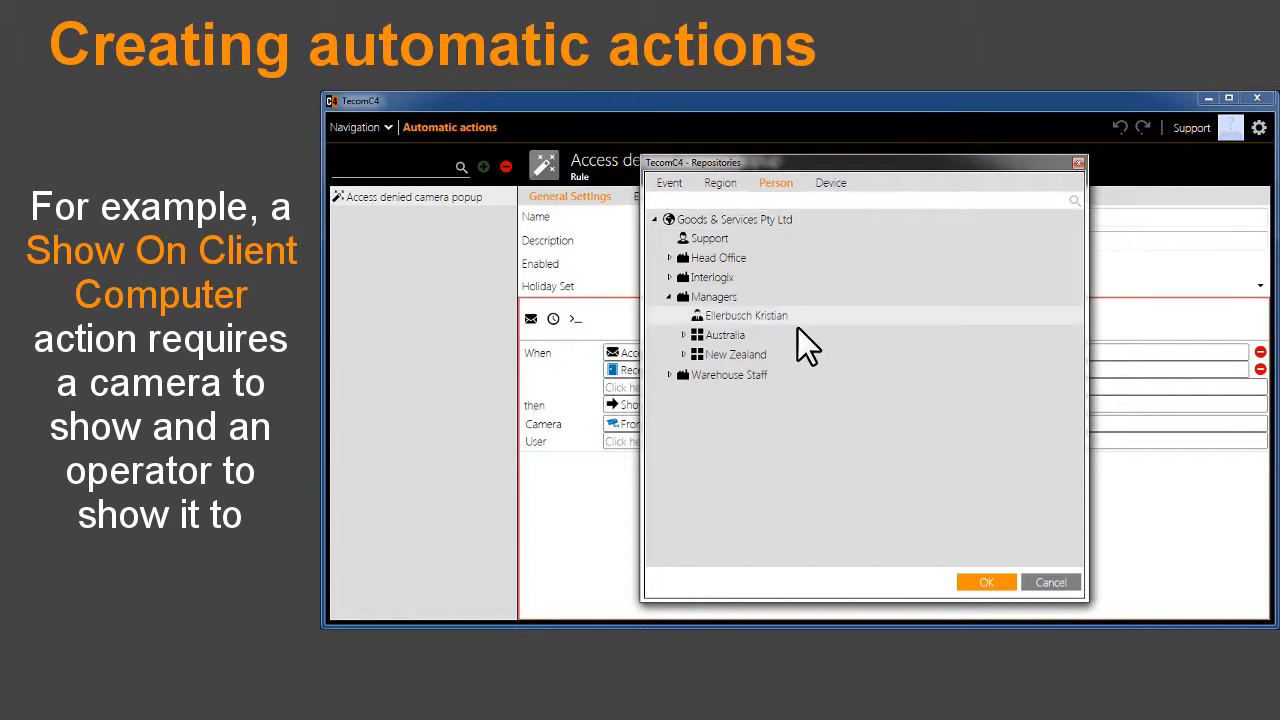
pyautogui.click(984, 582)
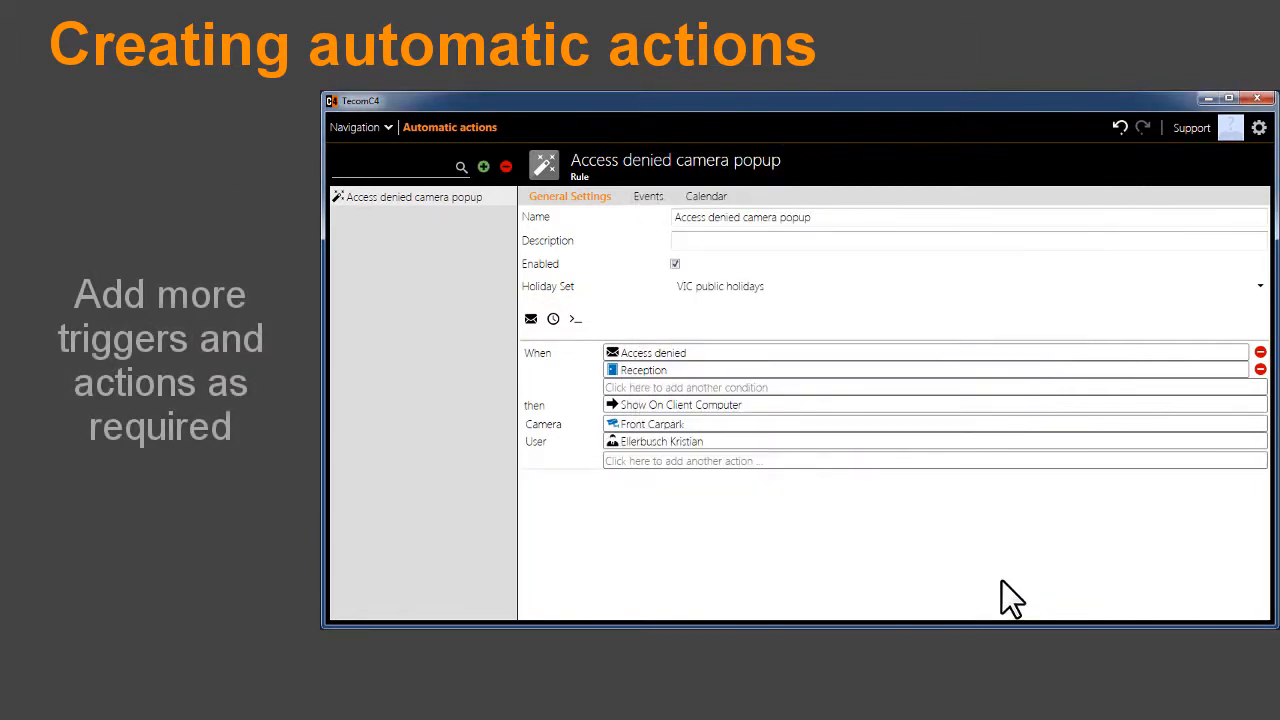
# - Add a second Access denied trigger for Storeroom Door showing the Storeroom camera
pyautogui.click(688, 388)
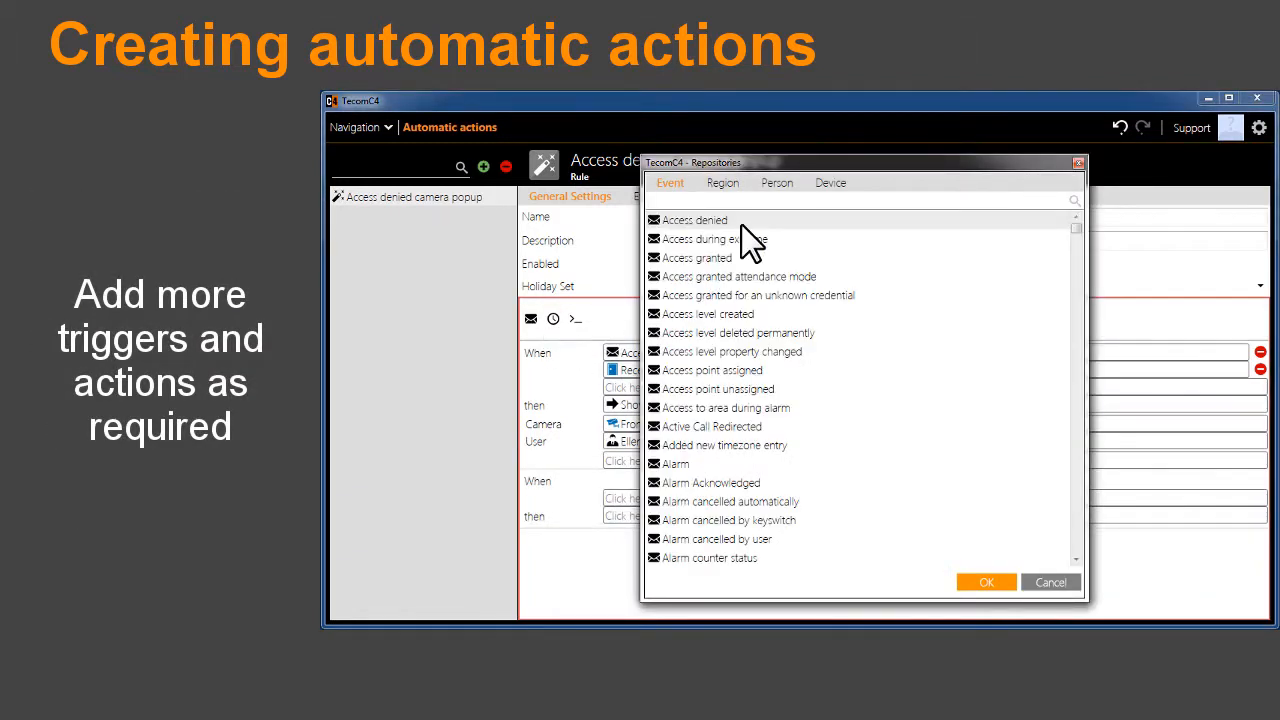
pyautogui.click(916, 182)
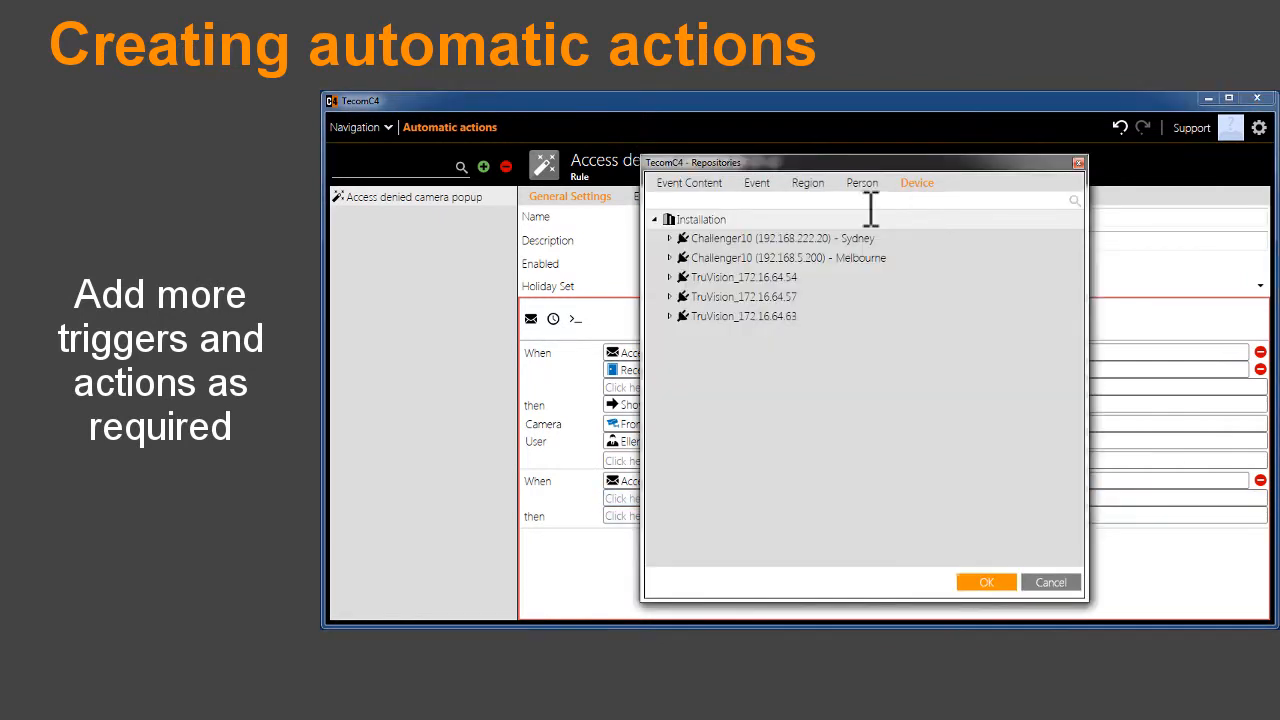
pyautogui.click(670, 256)
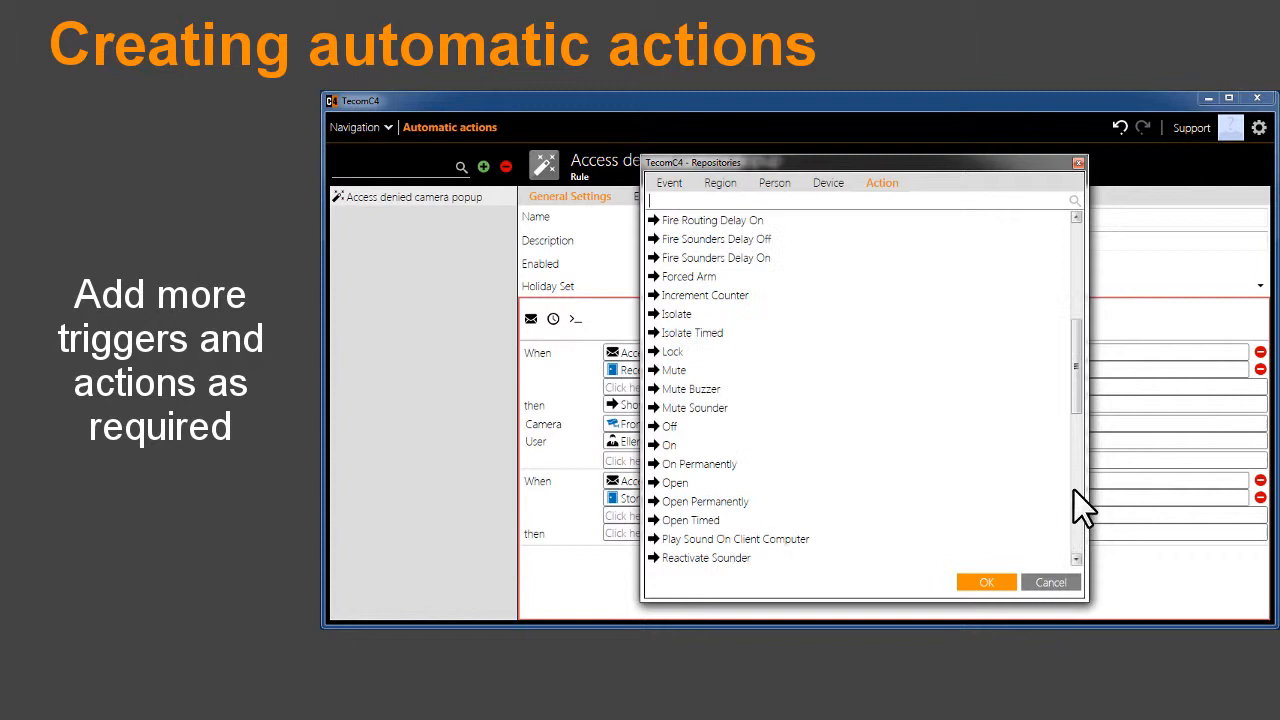
pyautogui.click(828, 182)
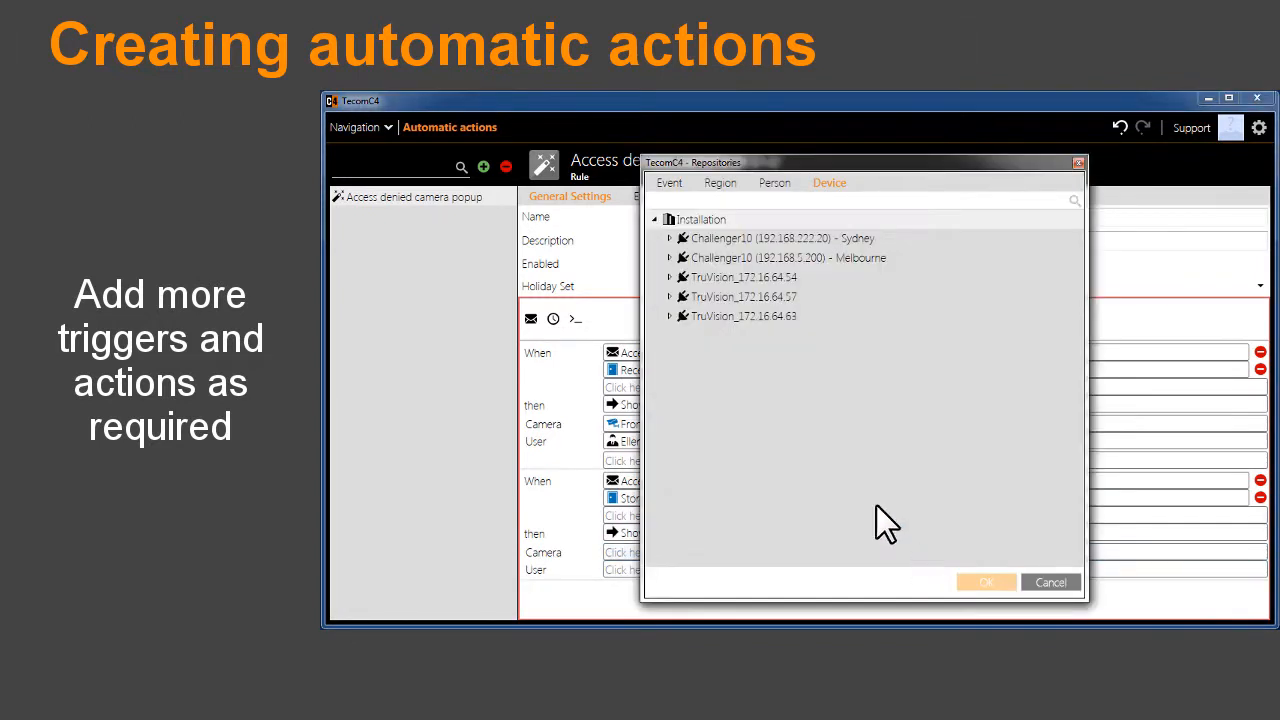
pyautogui.click(776, 182)
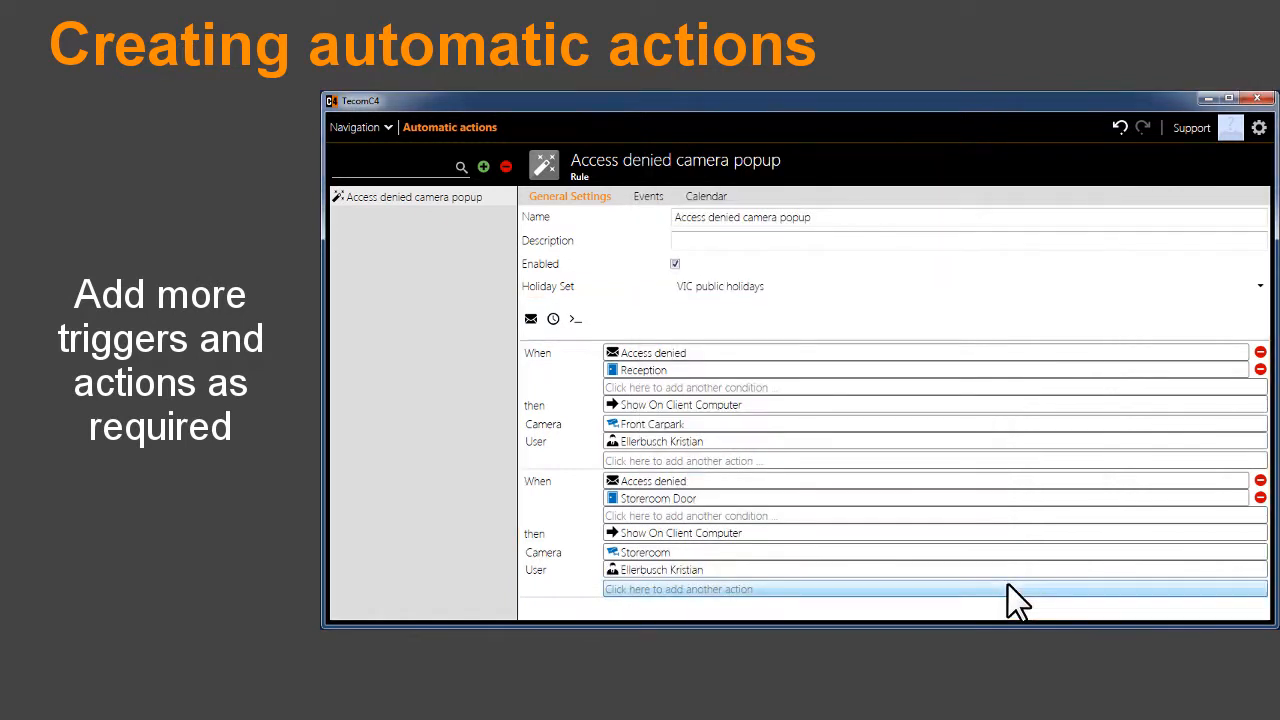
pyautogui.moveTo(1044, 616)
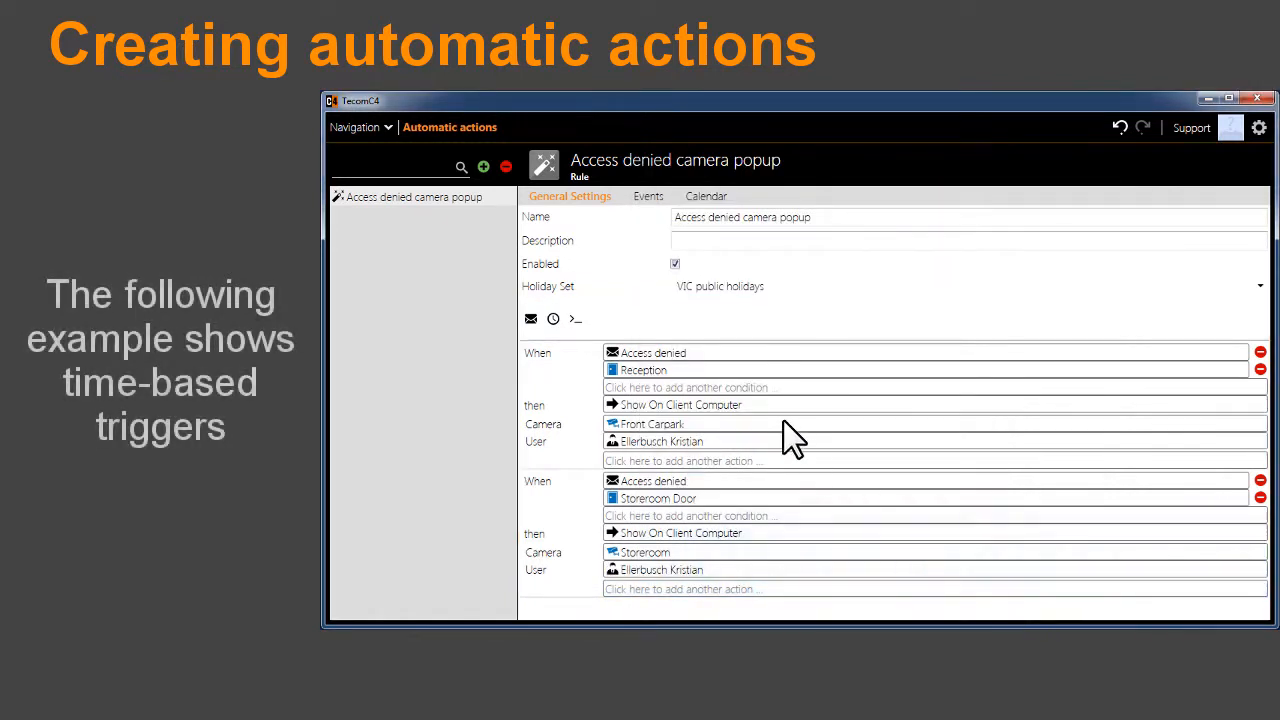
# - Create the 'Open dispatch door' action with a time trigger at 12:00
pyautogui.click(484, 166)
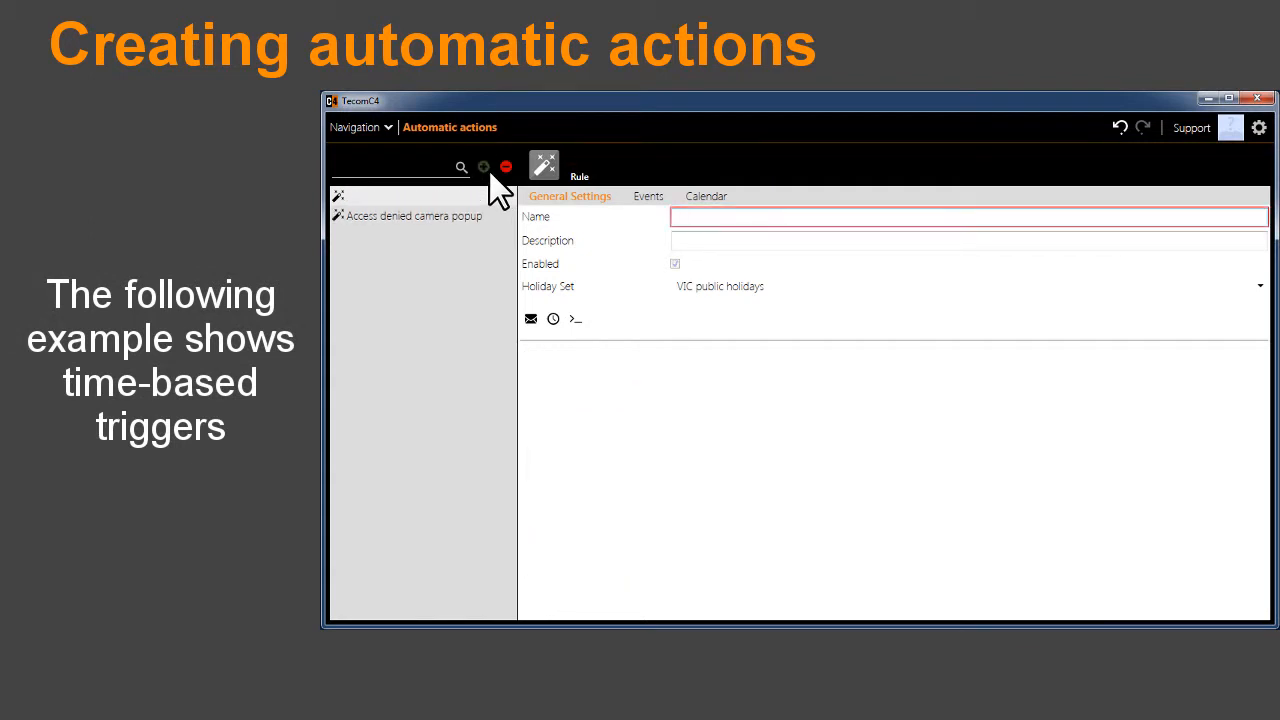
pyautogui.write('Open dic')
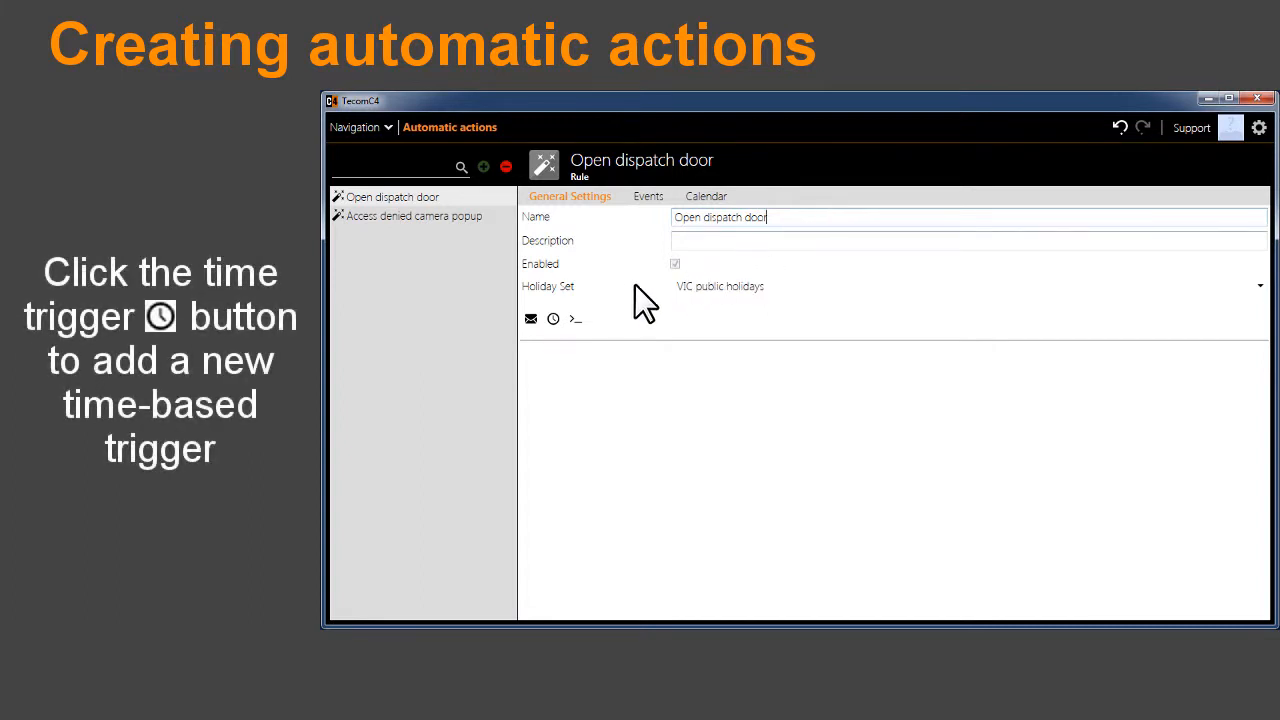
pyautogui.click(552, 318)
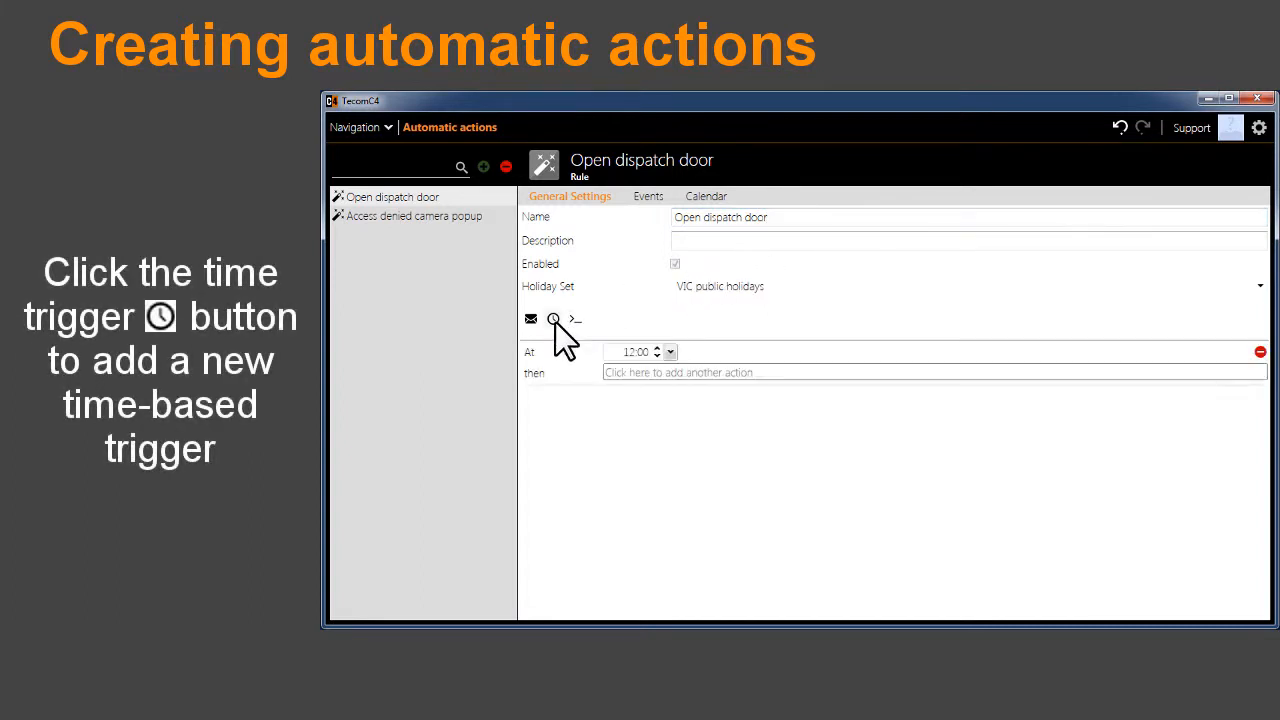
pyautogui.click(552, 320)
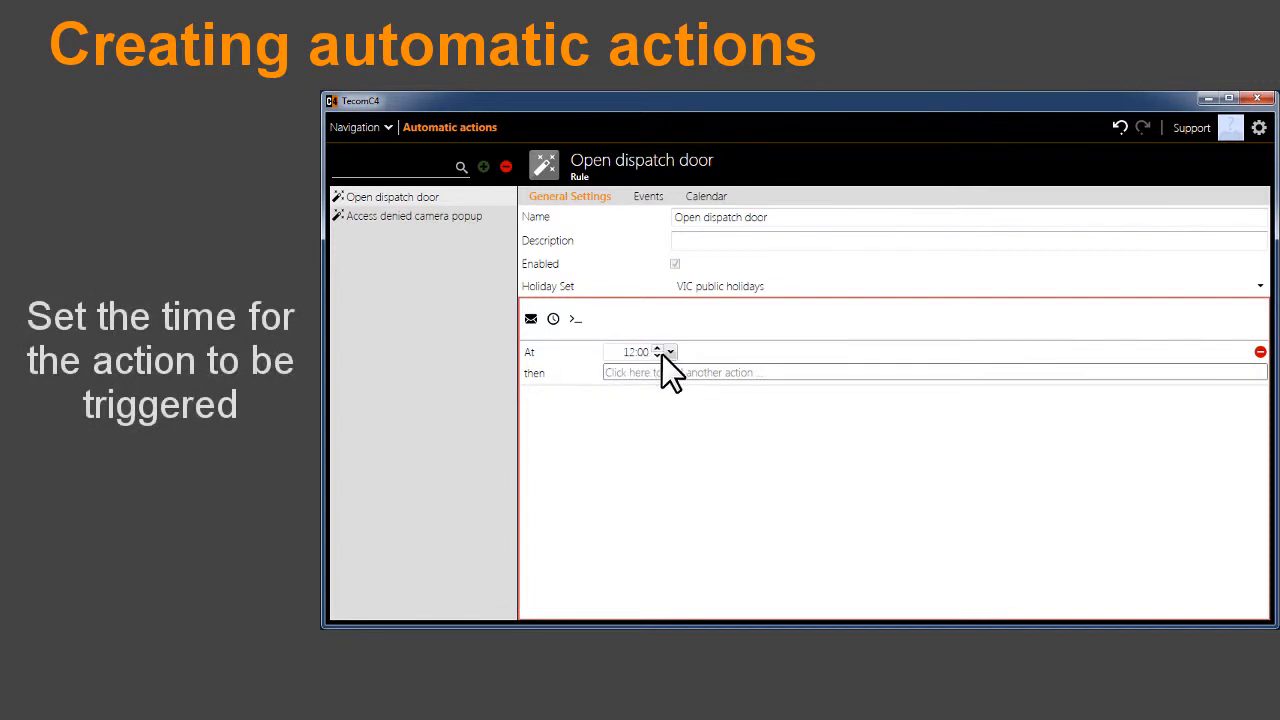
pyautogui.click(668, 352)
pyautogui.write('08')
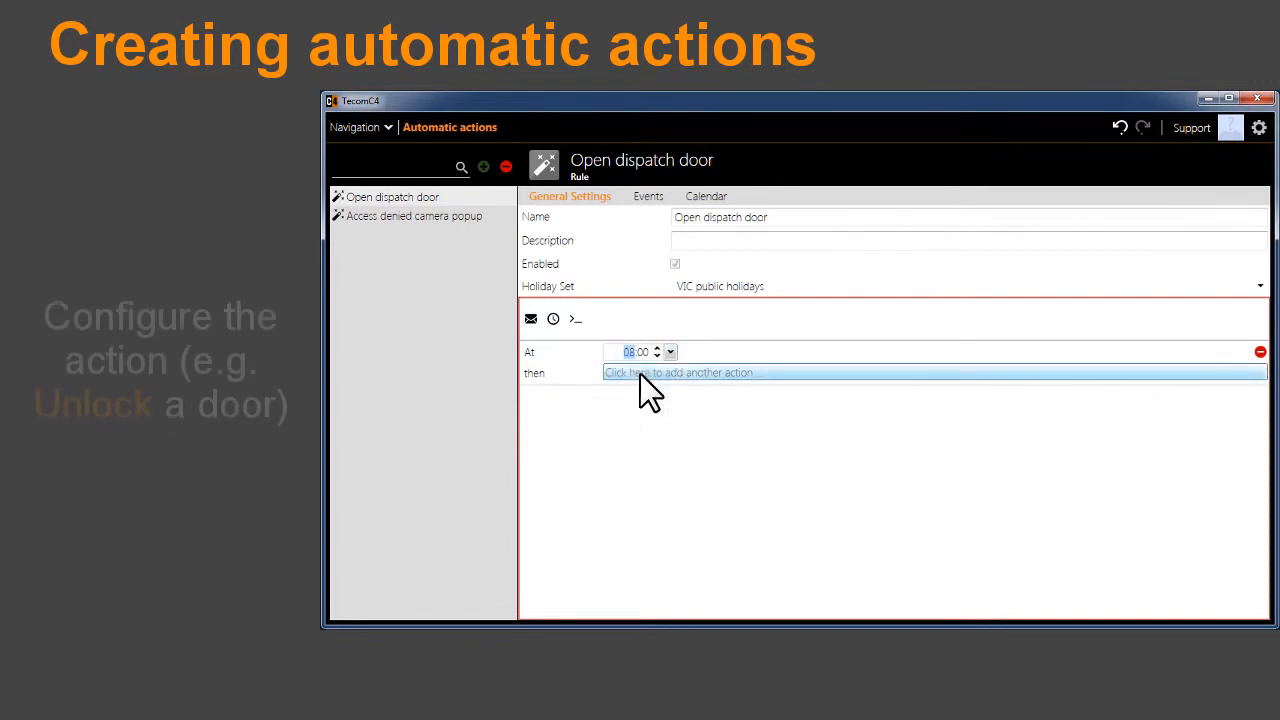
# - Make the trigger unlock Dispatch Door on the Melbourne panel
pyautogui.click(680, 372)
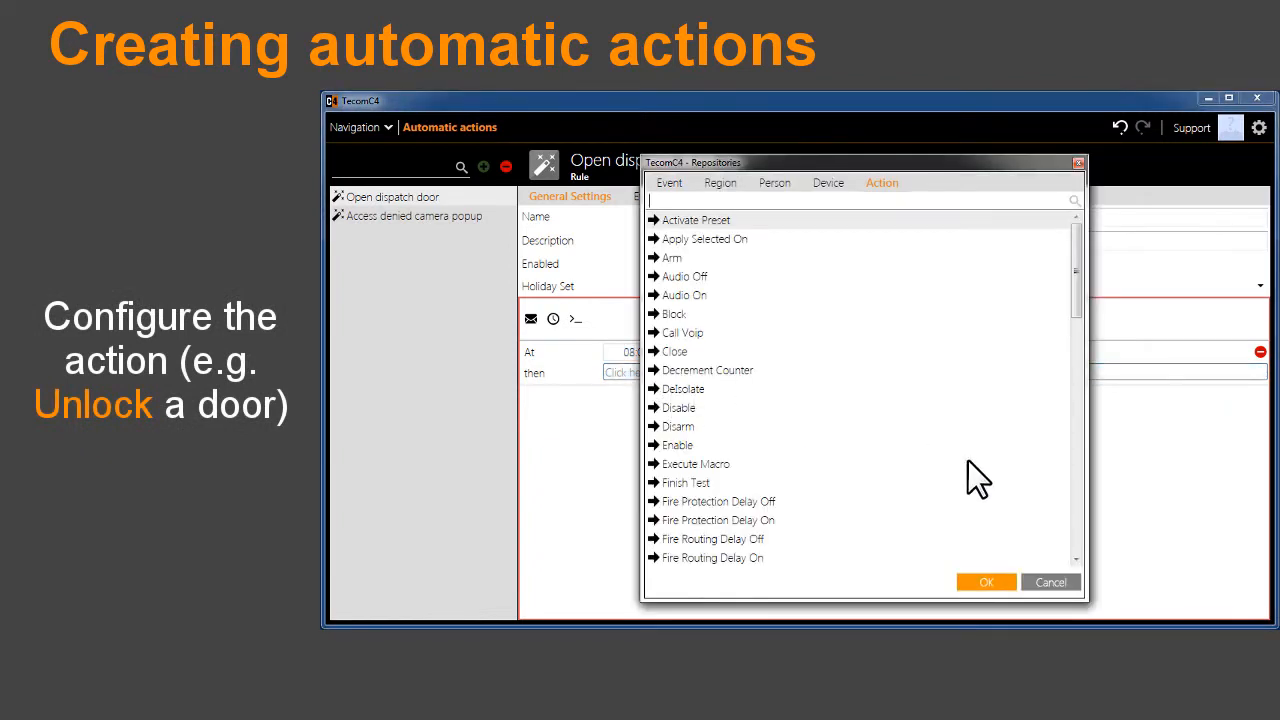
pyautogui.scroll(-3)
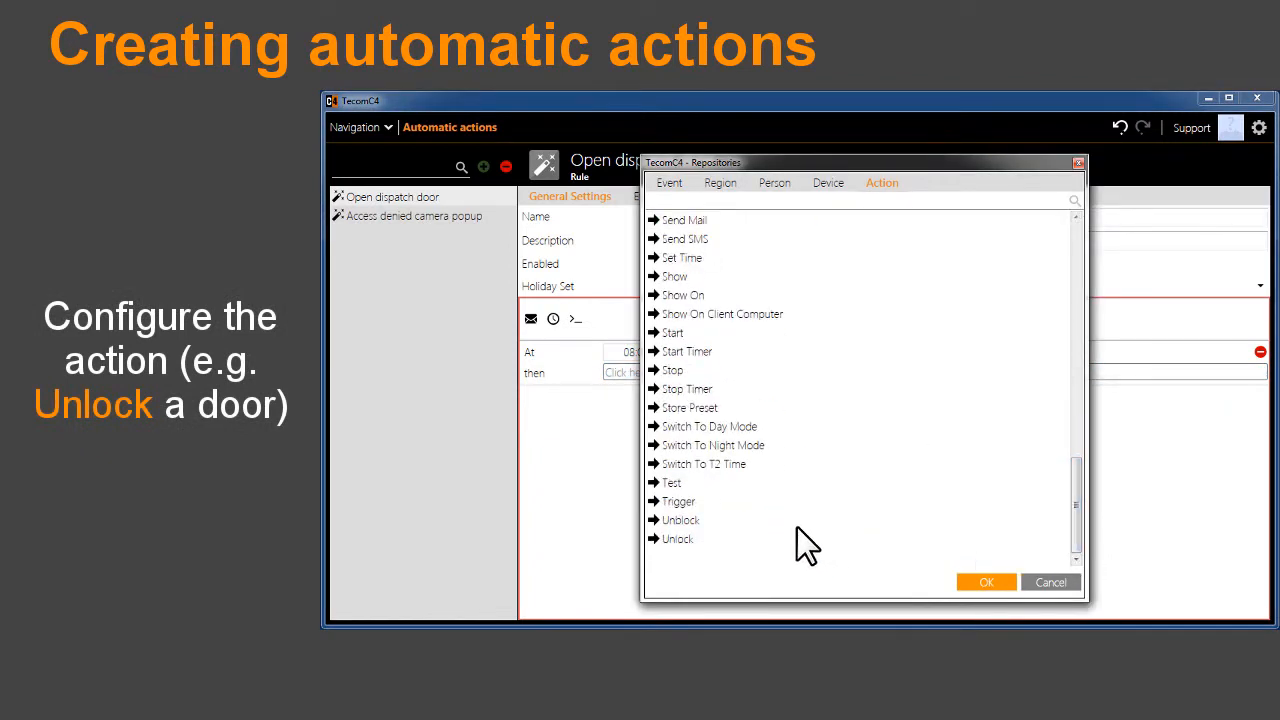
pyautogui.click(984, 582)
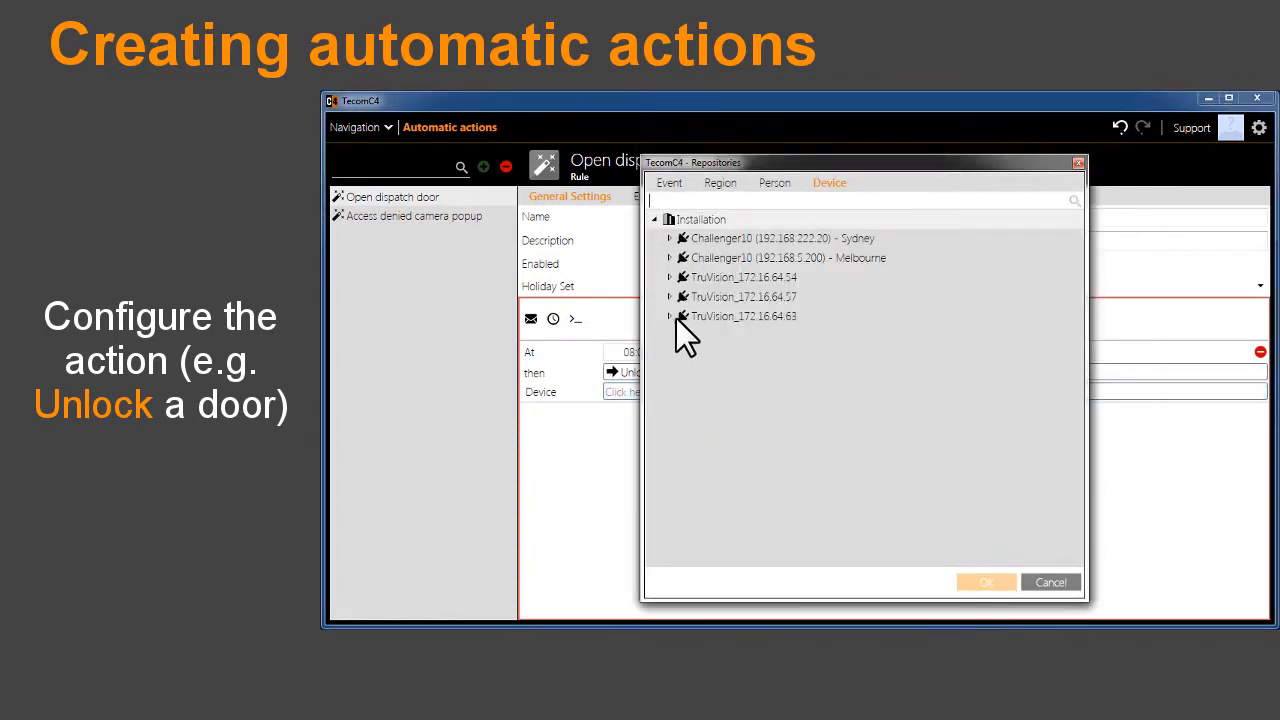
pyautogui.click(670, 256)
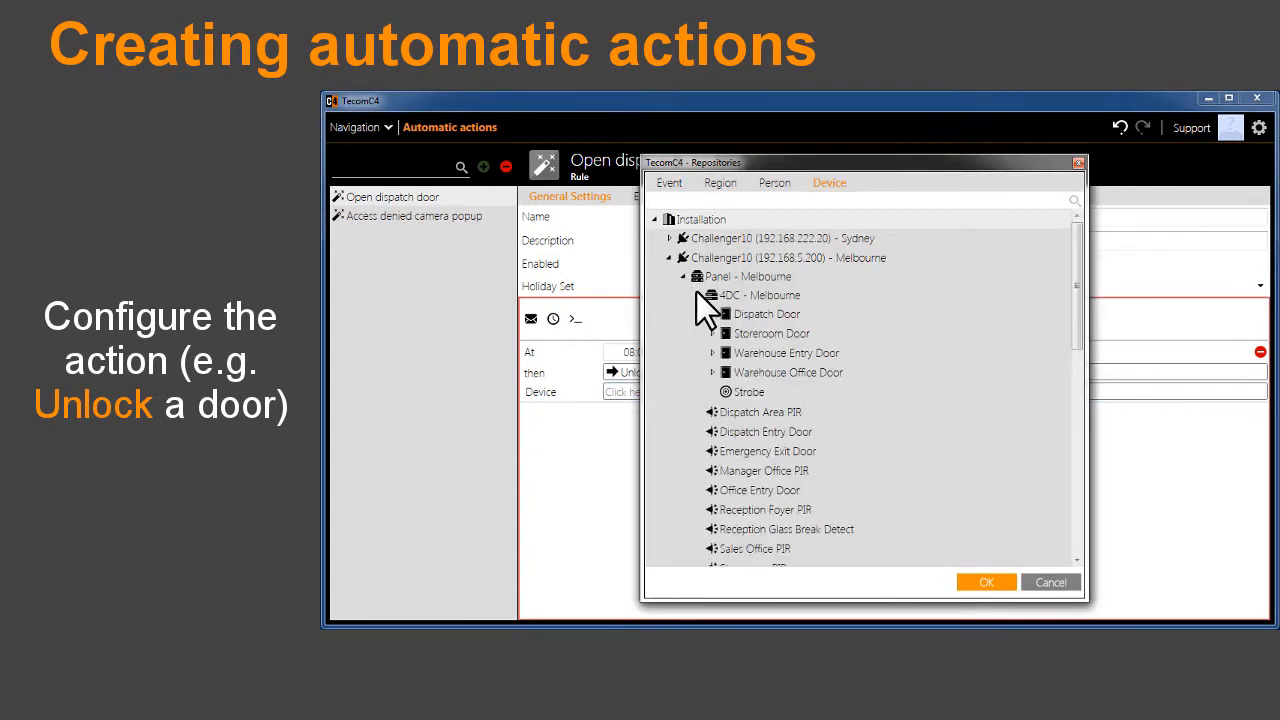
pyautogui.click(764, 312)
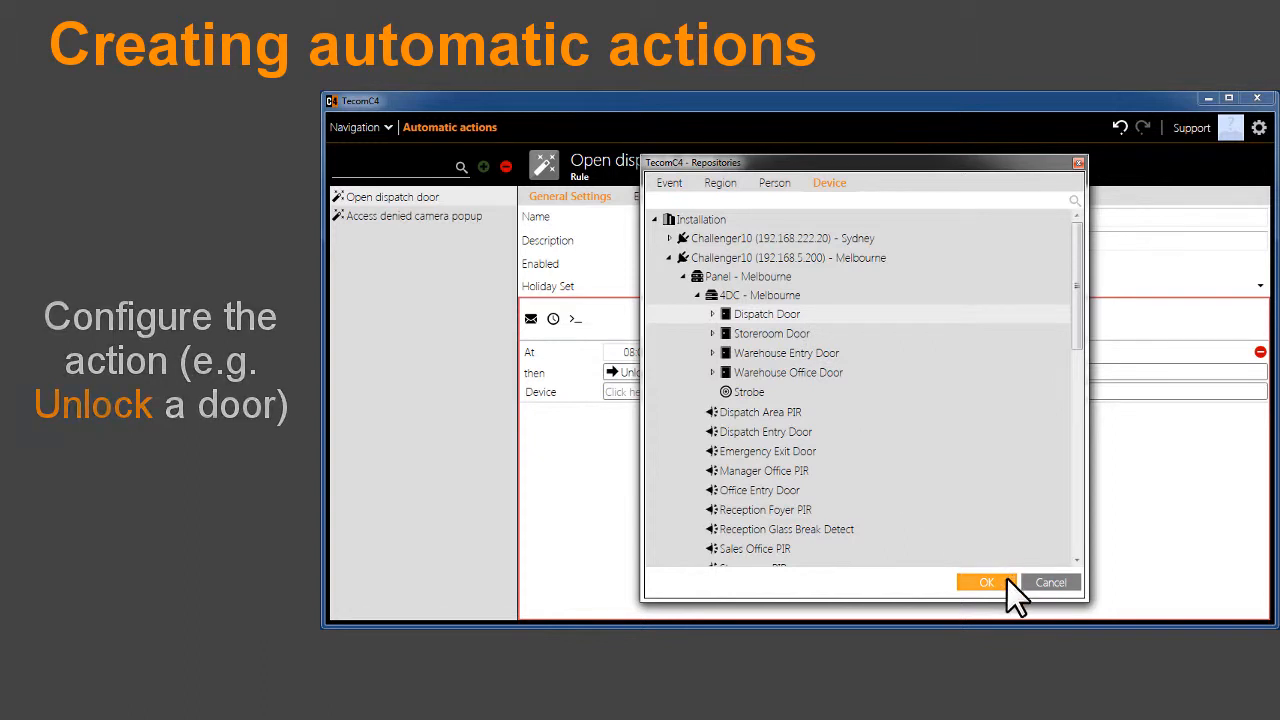
pyautogui.click(984, 582)
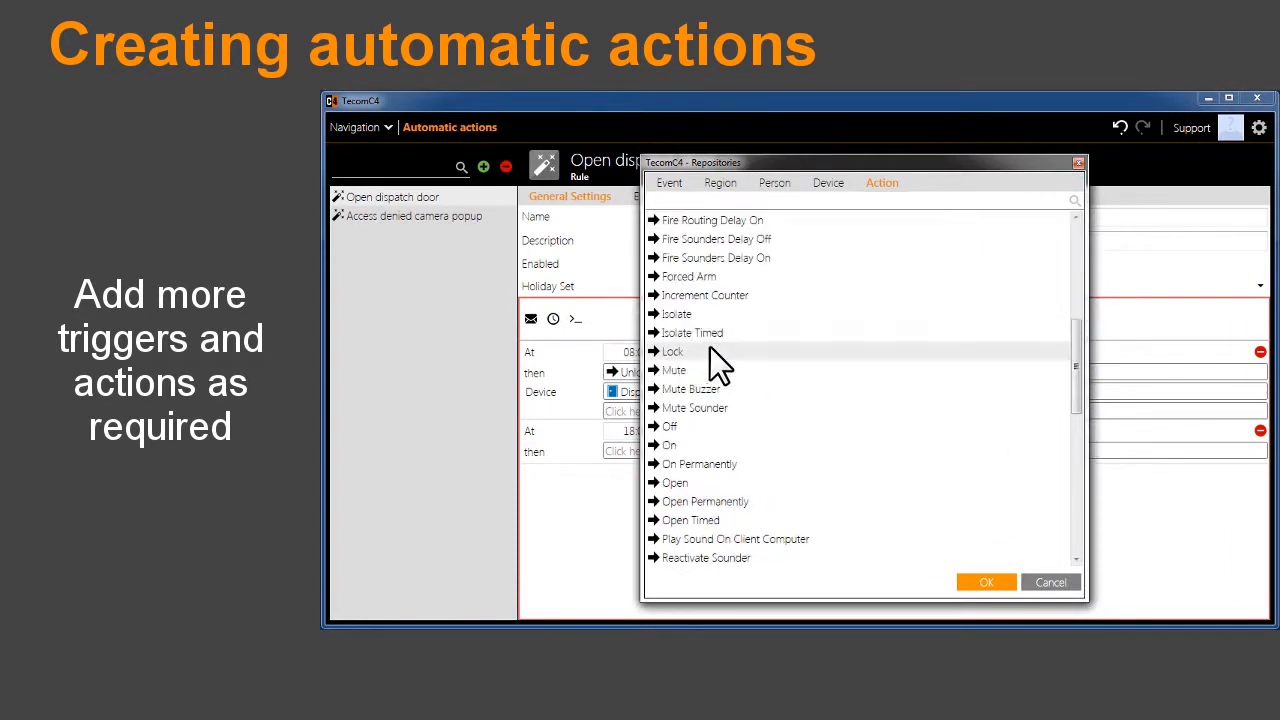
# - Make the 18:00 trigger lock Dispatch Door on the Melbourne panel
pyautogui.click(828, 182)
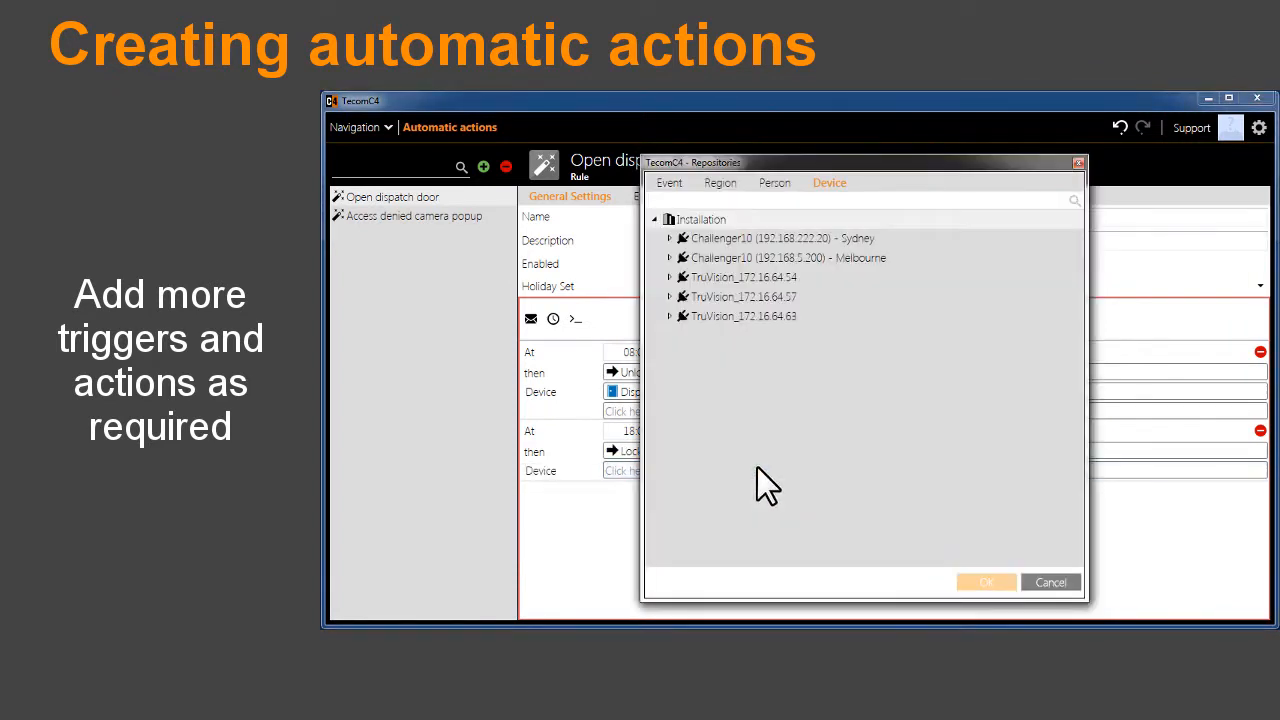
pyautogui.click(670, 258)
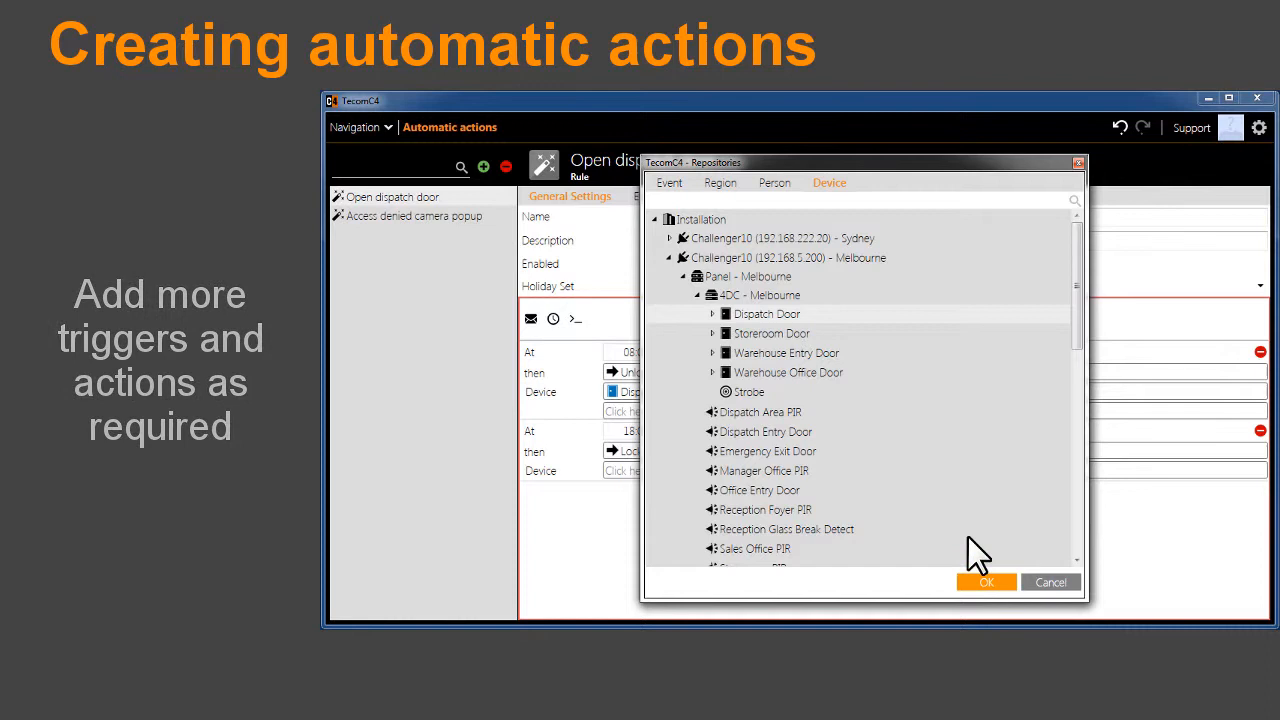
pyautogui.click(984, 582)
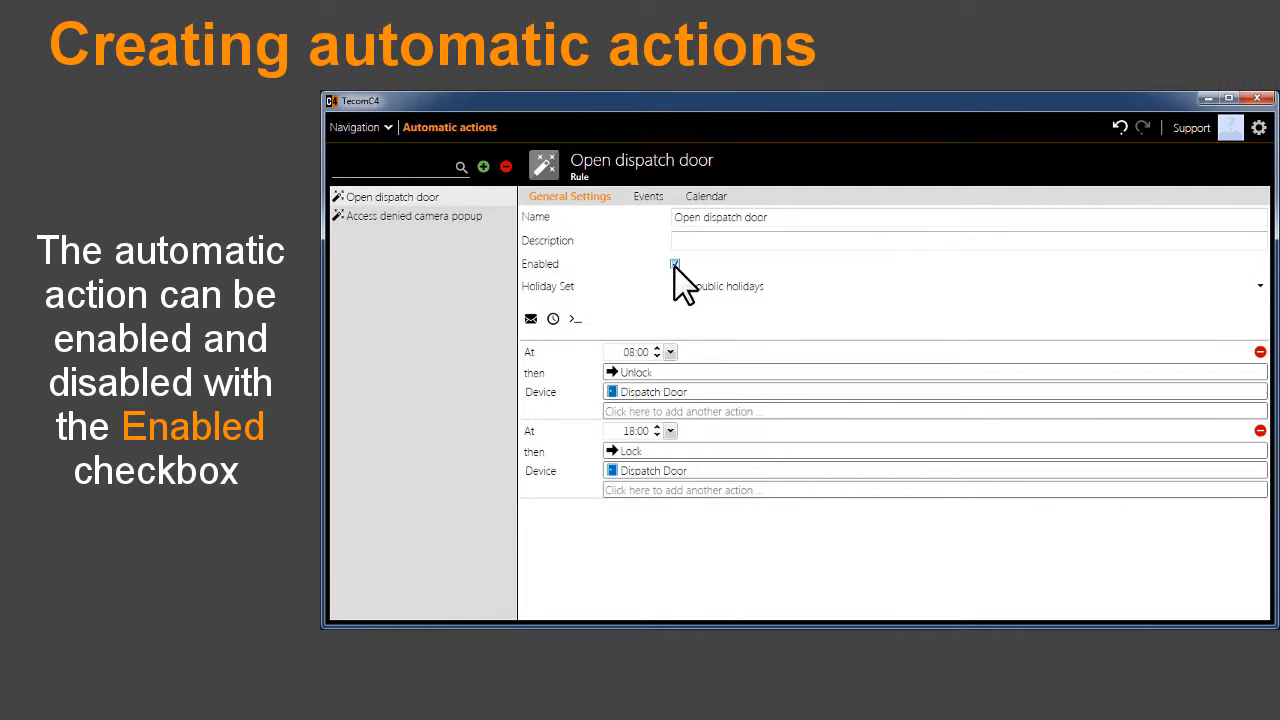
# - Toggle the dispatch rule's Enabled box and return to the camera popup rule
pyautogui.click(680, 264)
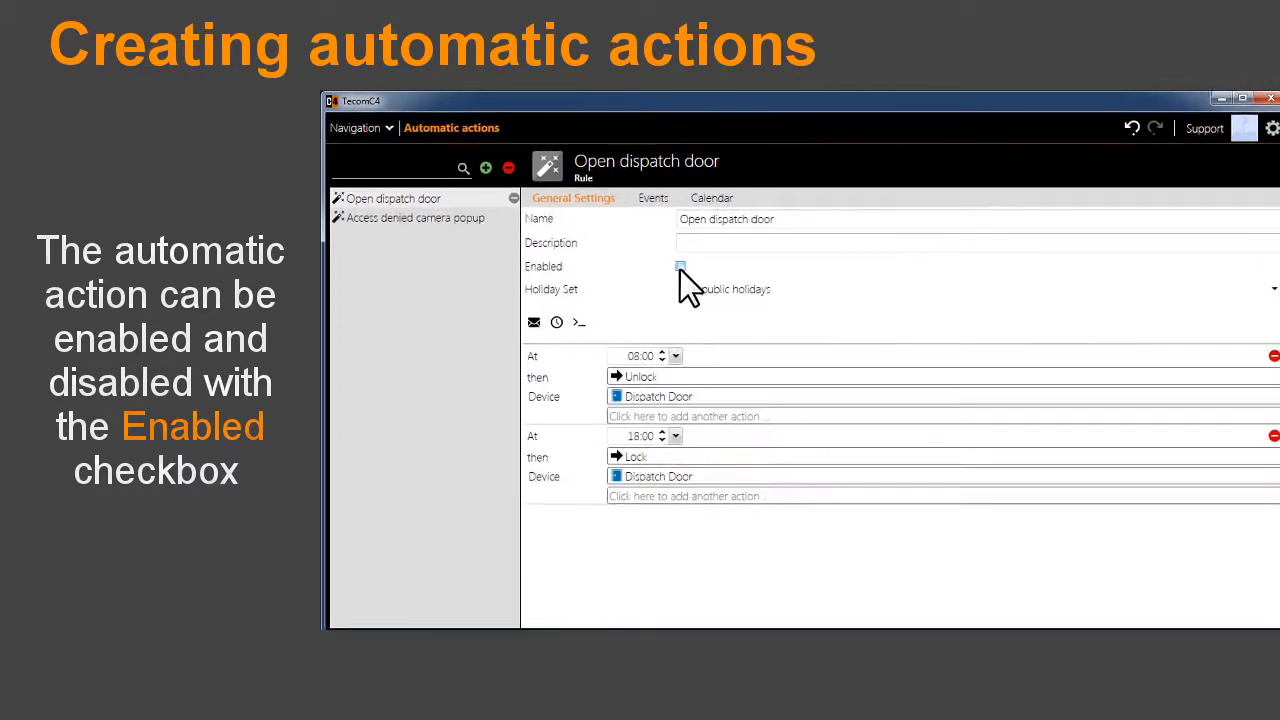
pyautogui.click(680, 266)
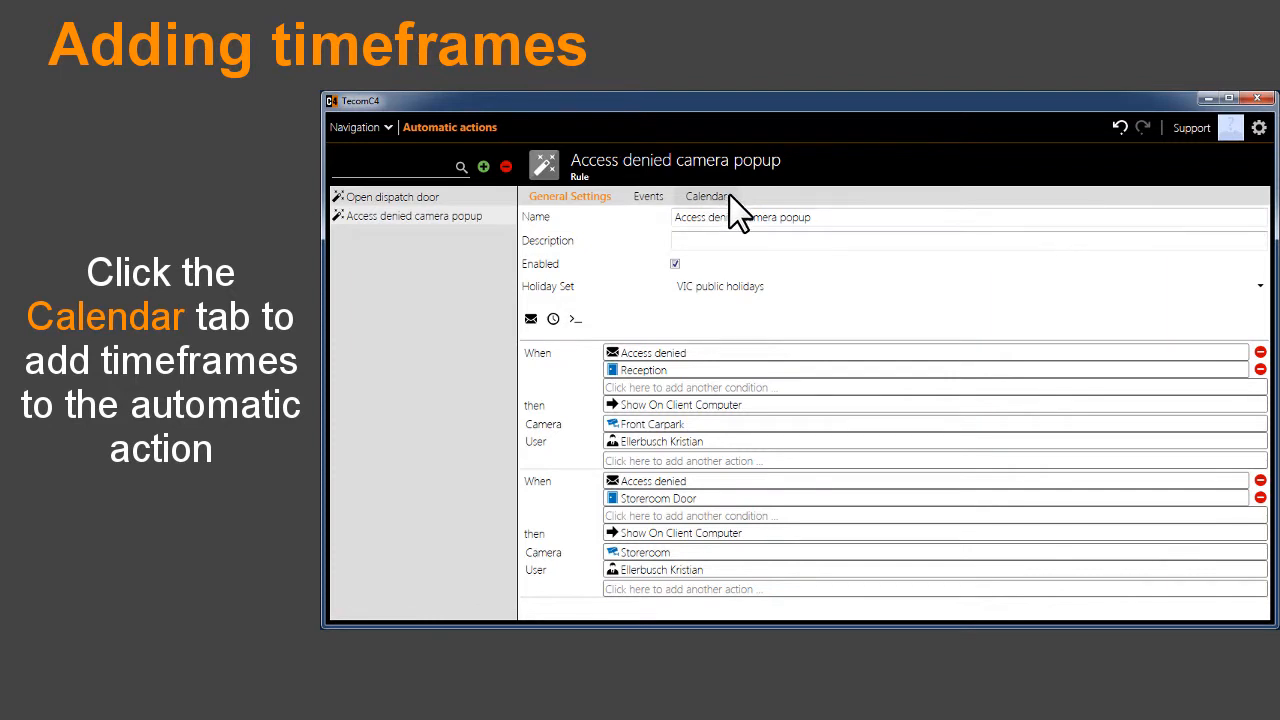
# - Add a calendar timeframe Monday–Friday from 07:00:00 to 19:00:00
pyautogui.click(704, 196)
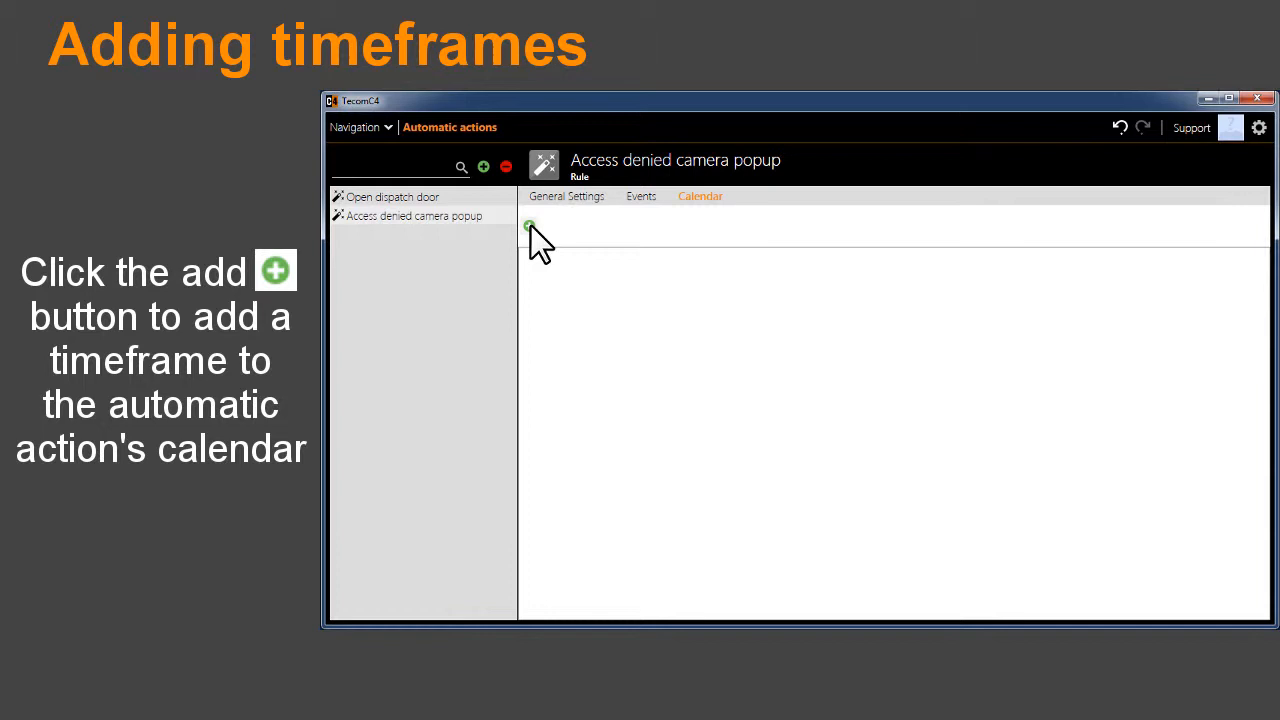
pyautogui.click(528, 226)
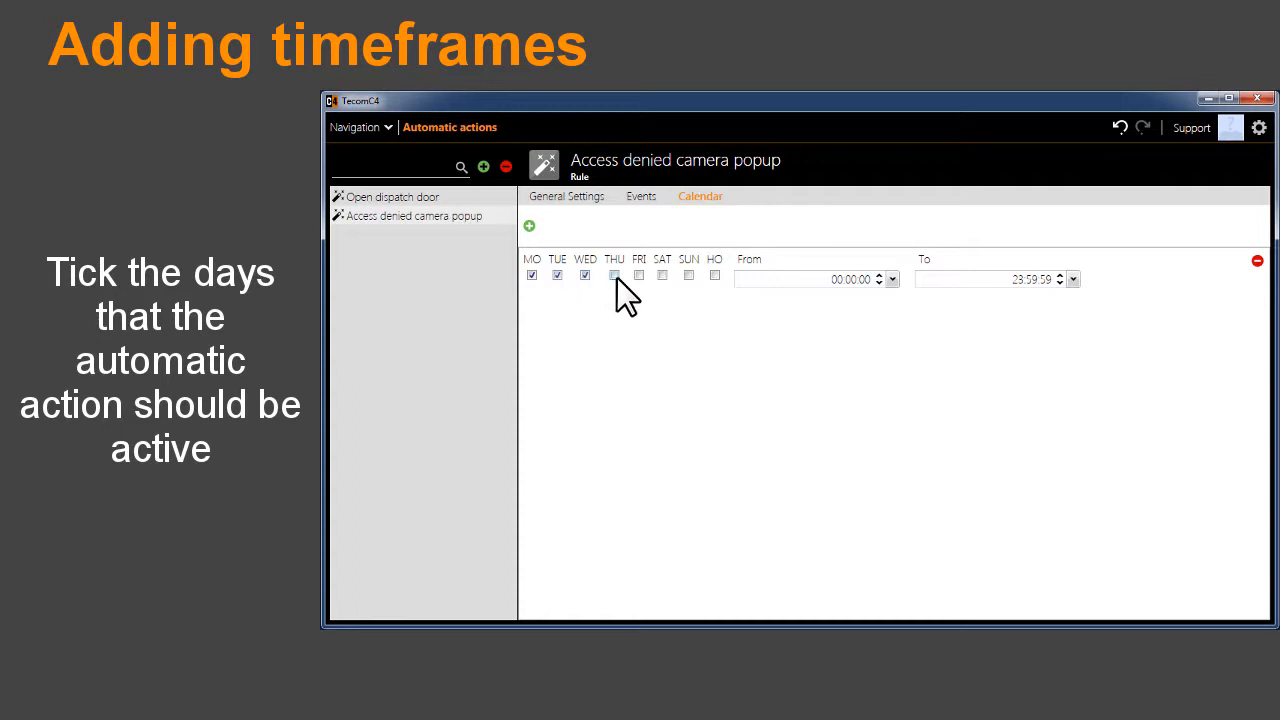
pyautogui.click(614, 274)
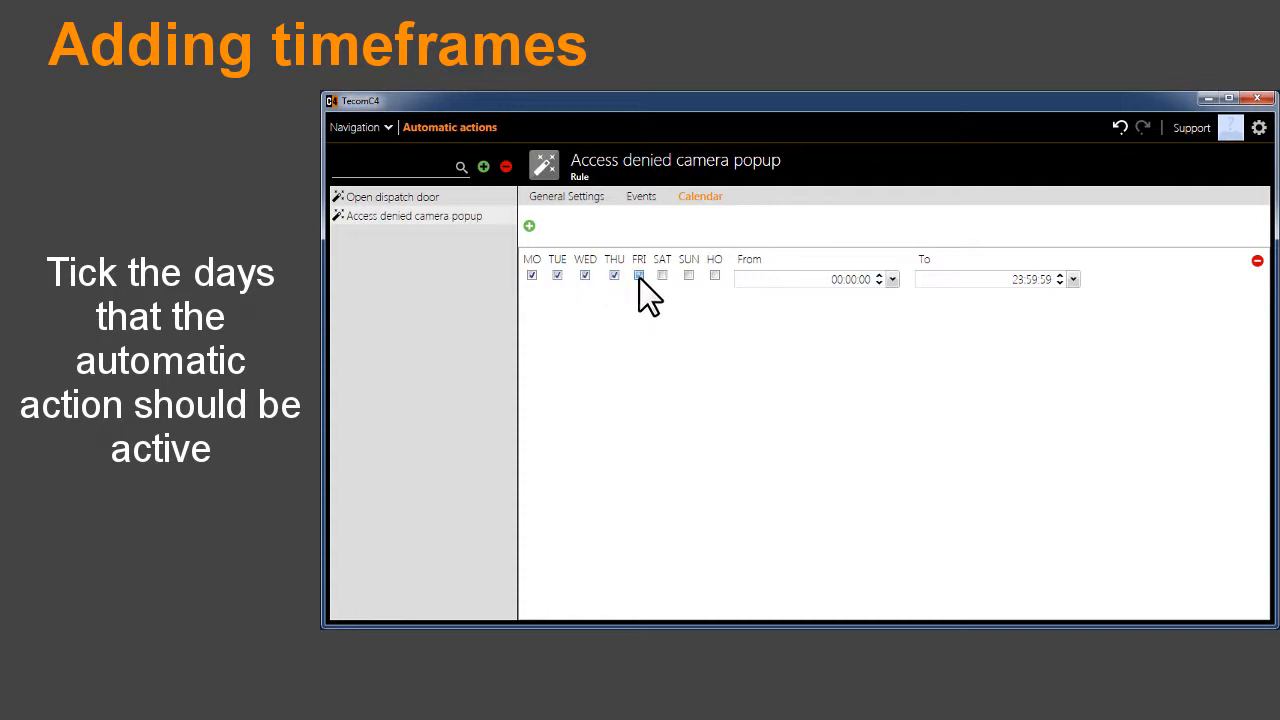
pyautogui.click(638, 276)
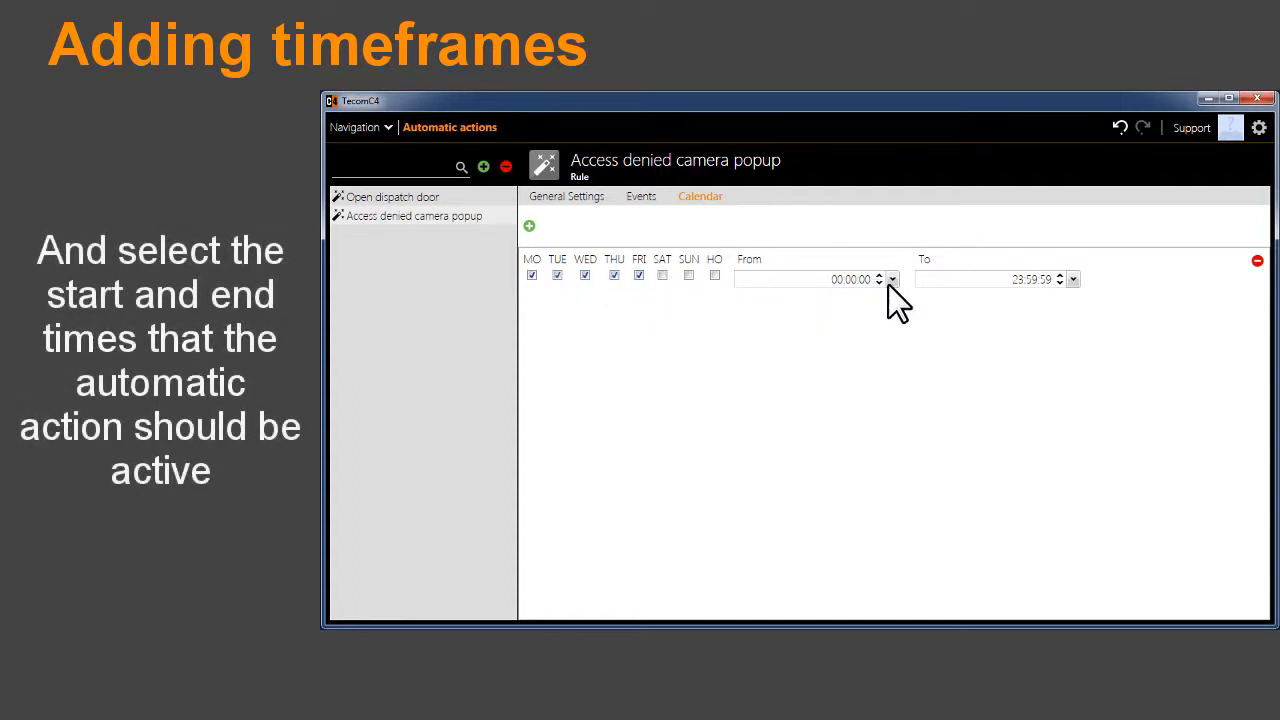
pyautogui.click(890, 280)
pyautogui.write('7')
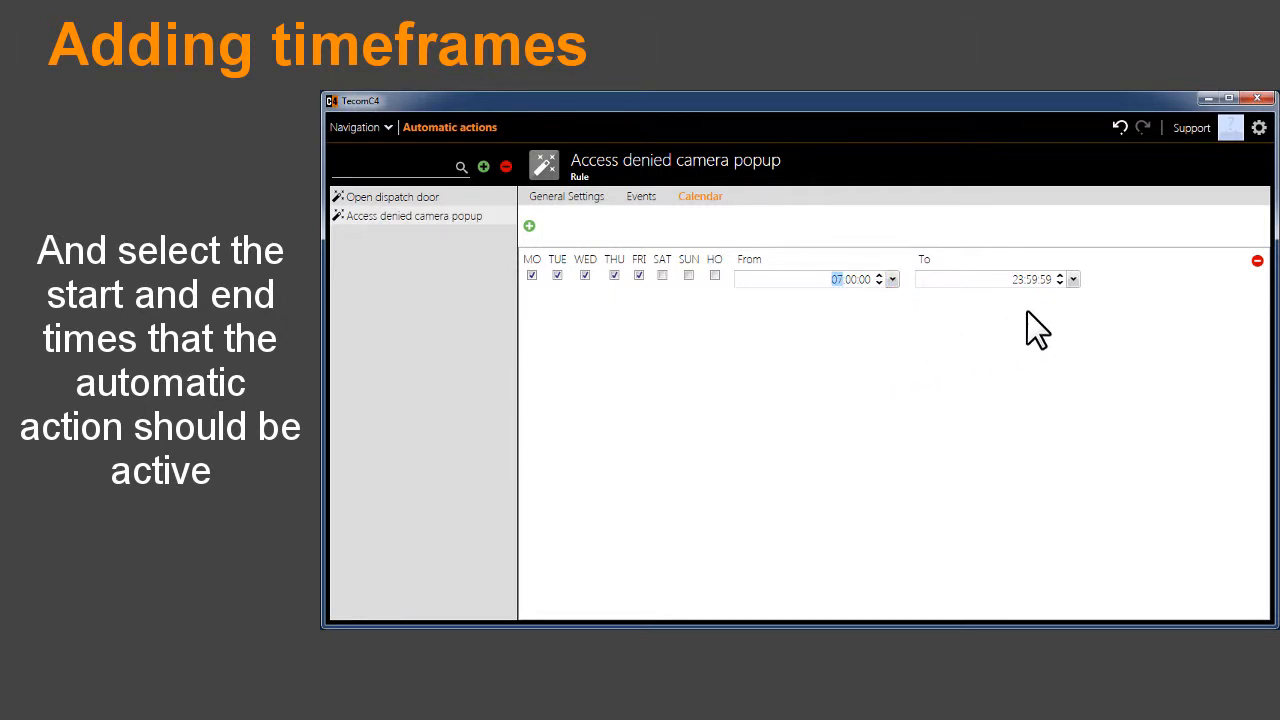
pyautogui.click(1072, 280)
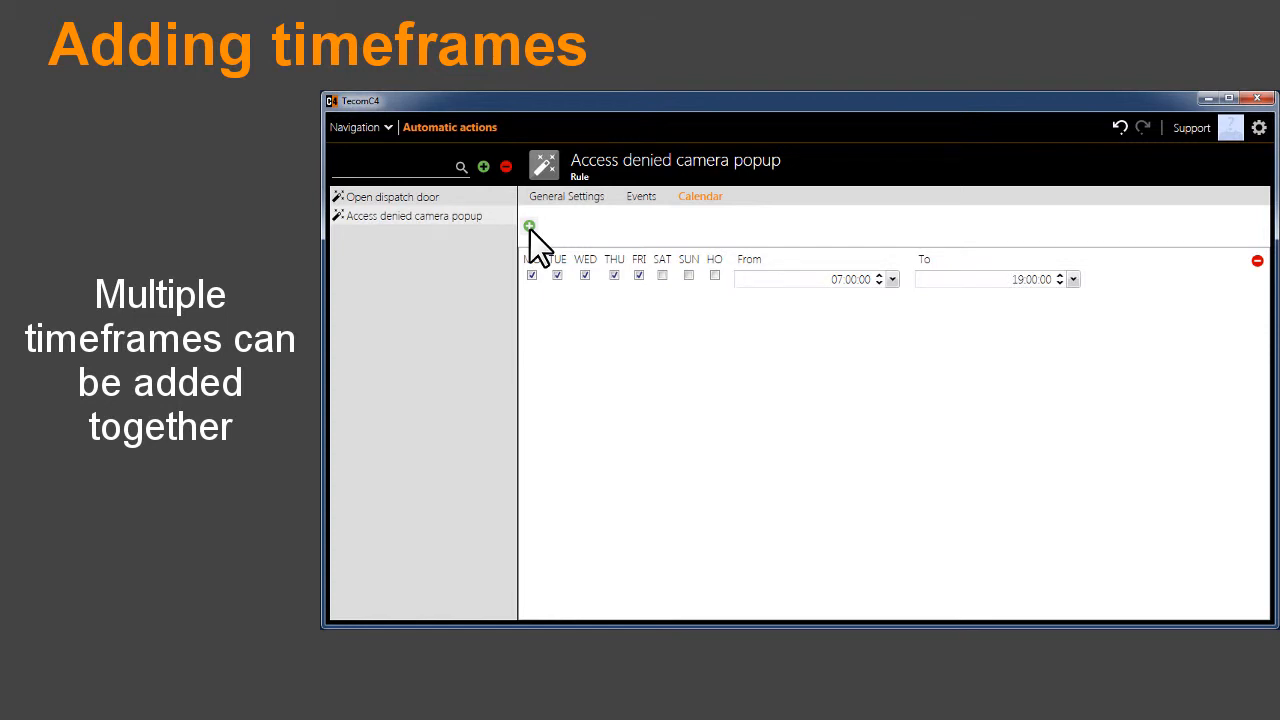
# - Add a second timeframe ticking SAT, SUN and HO, and begin choosing its From time
pyautogui.click(528, 224)
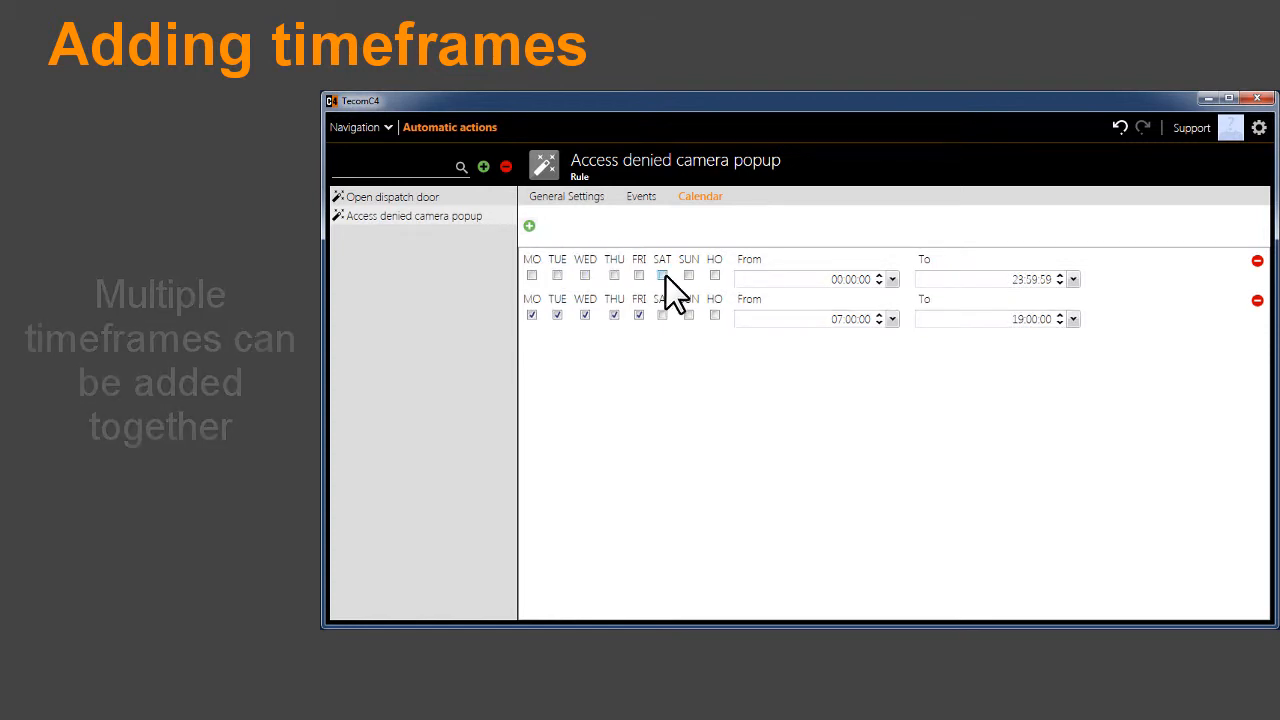
pyautogui.click(688, 274)
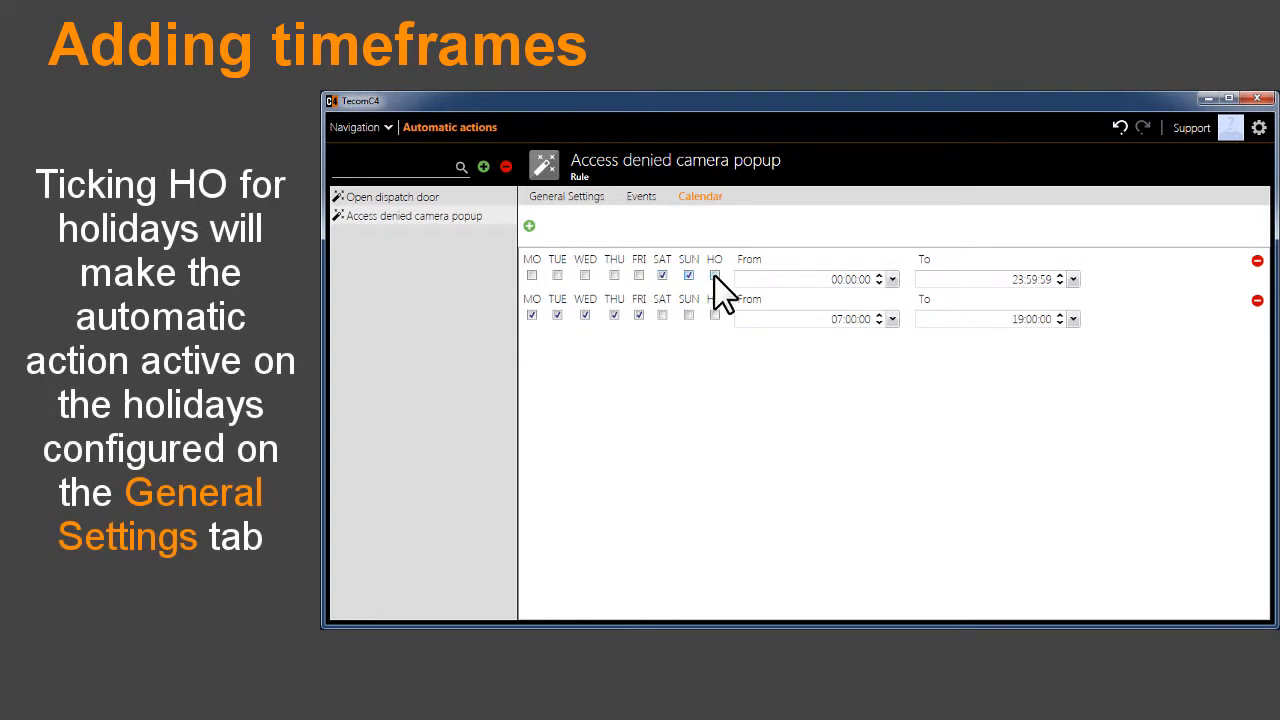
pyautogui.click(714, 274)
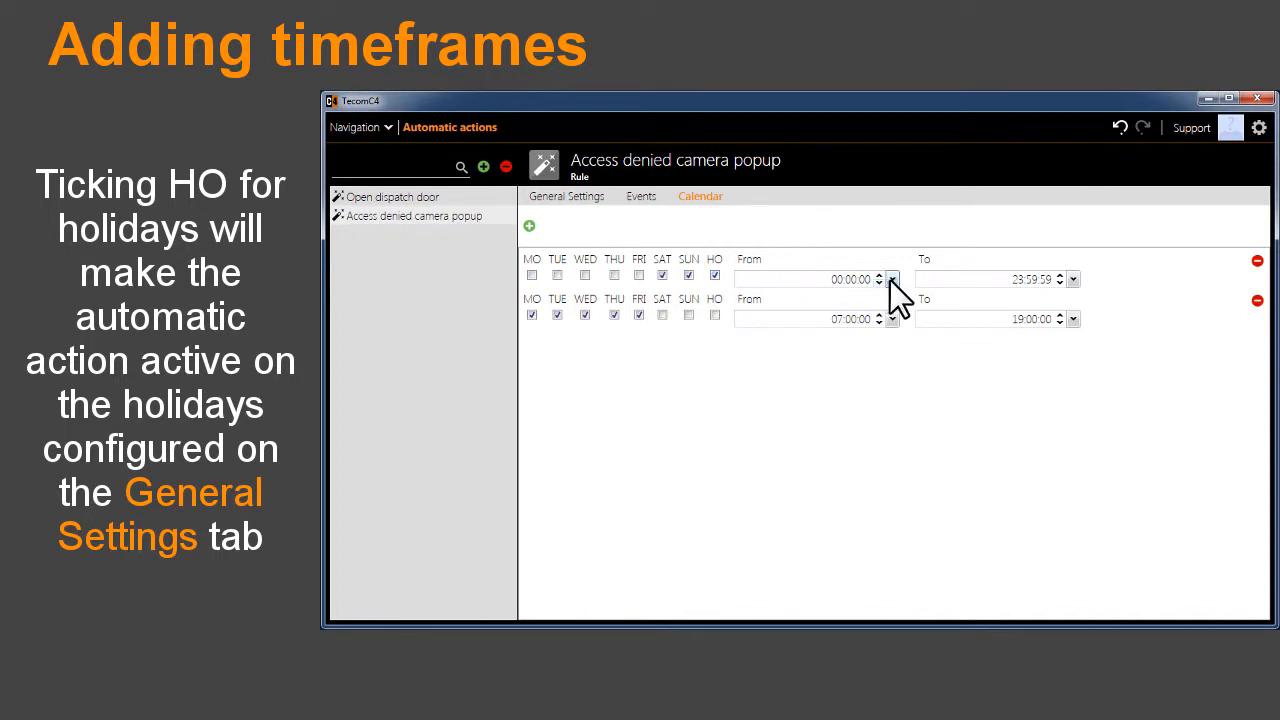
pyautogui.click(892, 280)
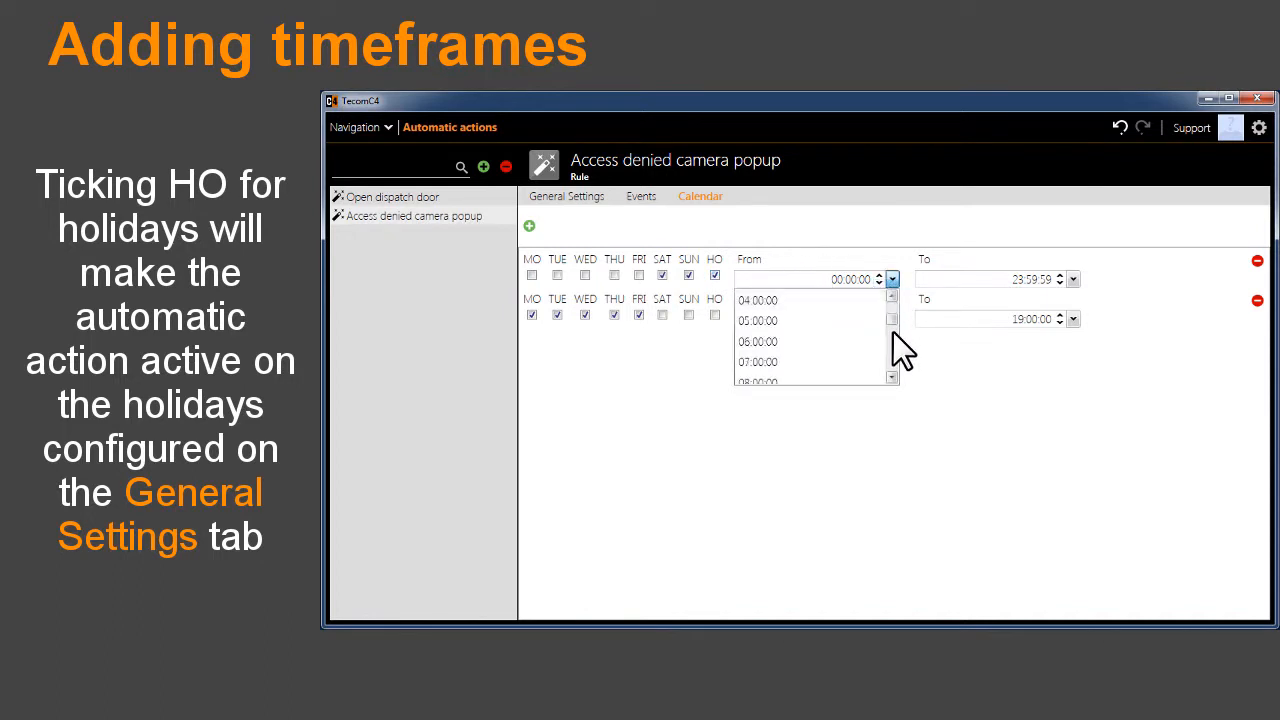